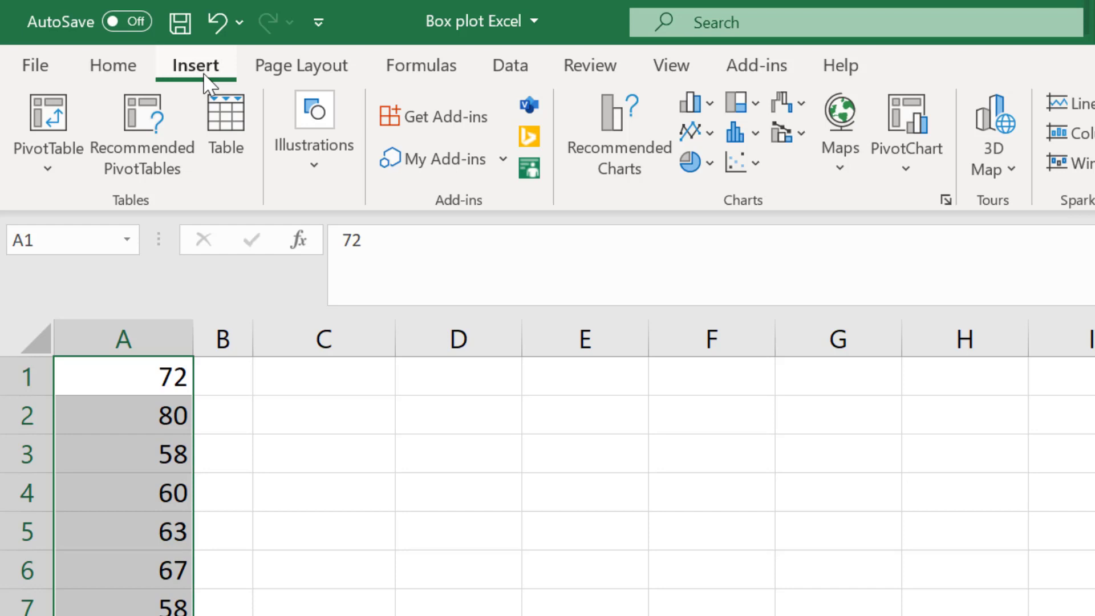
{"action": "mouse_move", "coordinate": [733, 131]}
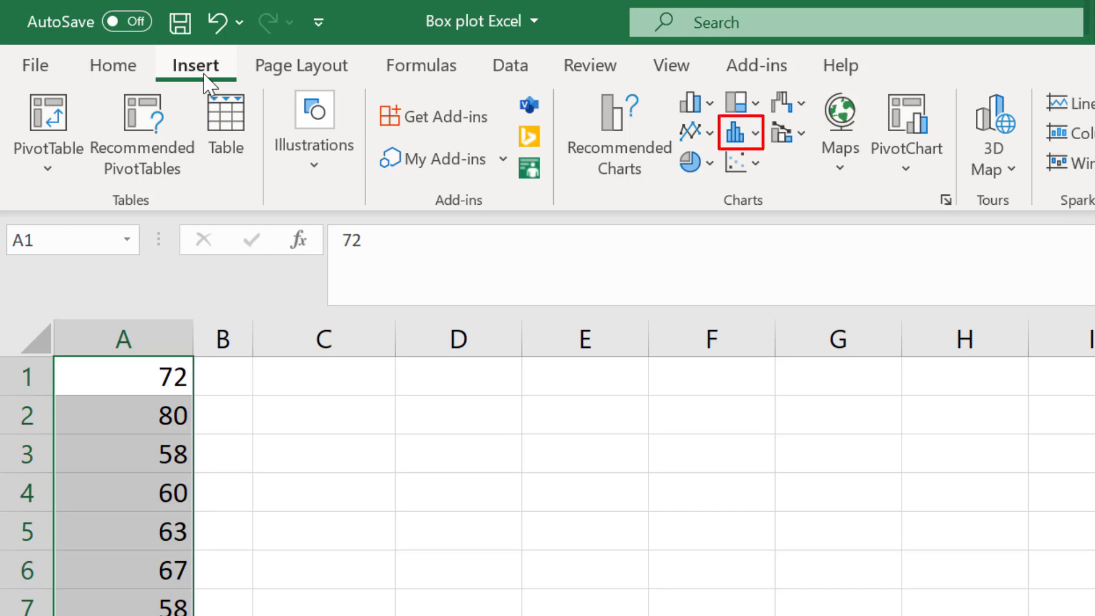
{"action": "mouse_move", "coordinate": [702, 144]}
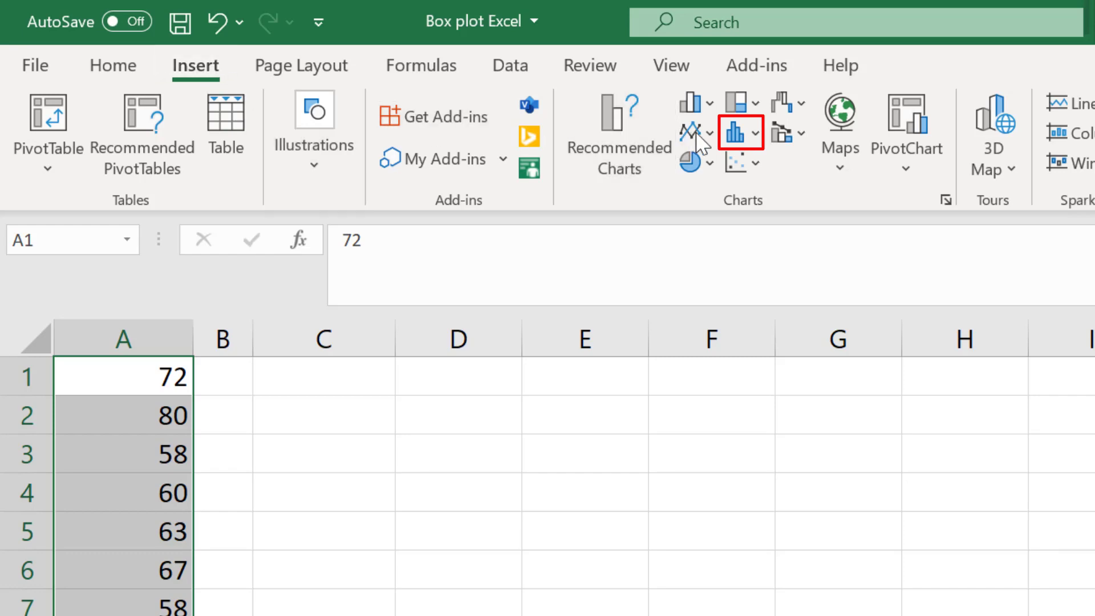
Insert a box-and-whisker chart of the ten values in A1:A10.
{"action": "left_click", "coordinate": [739, 131]}
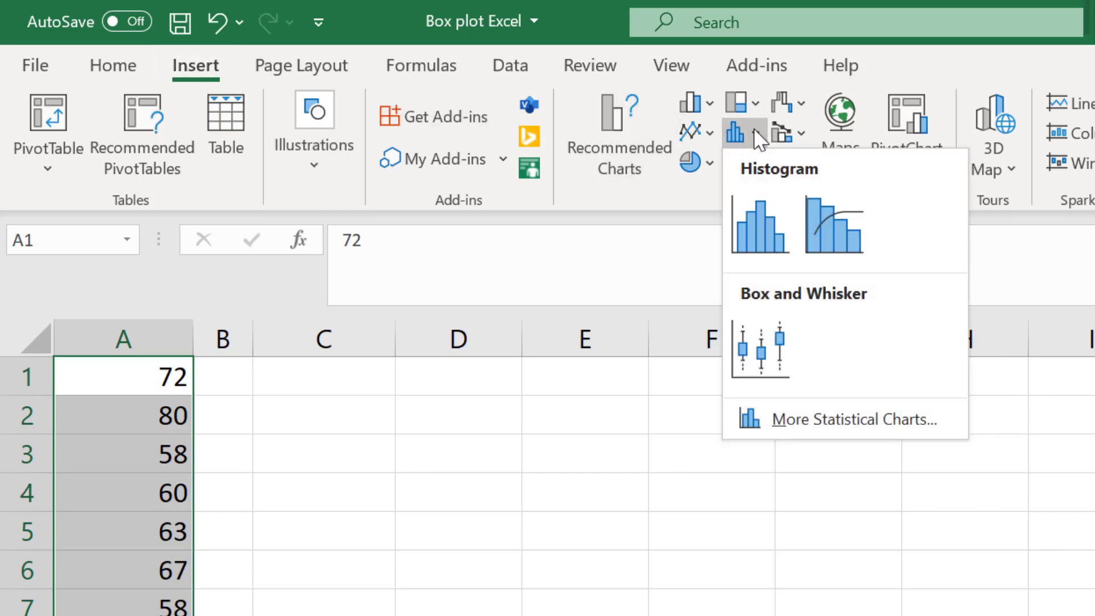
{"action": "left_click", "coordinate": [760, 349]}
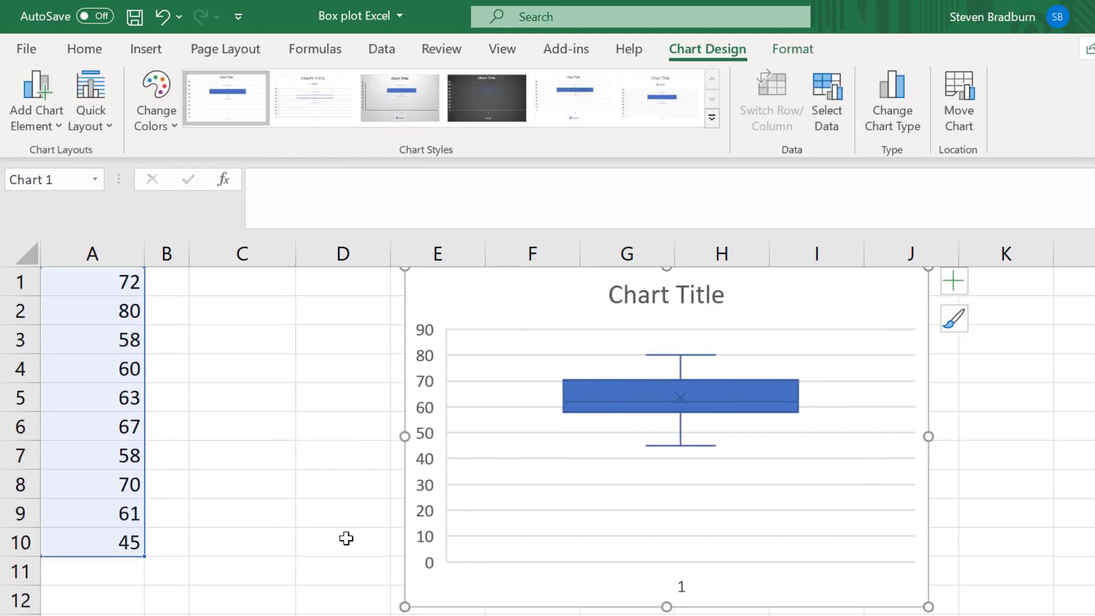
{"action": "left_click", "coordinate": [342, 541]}
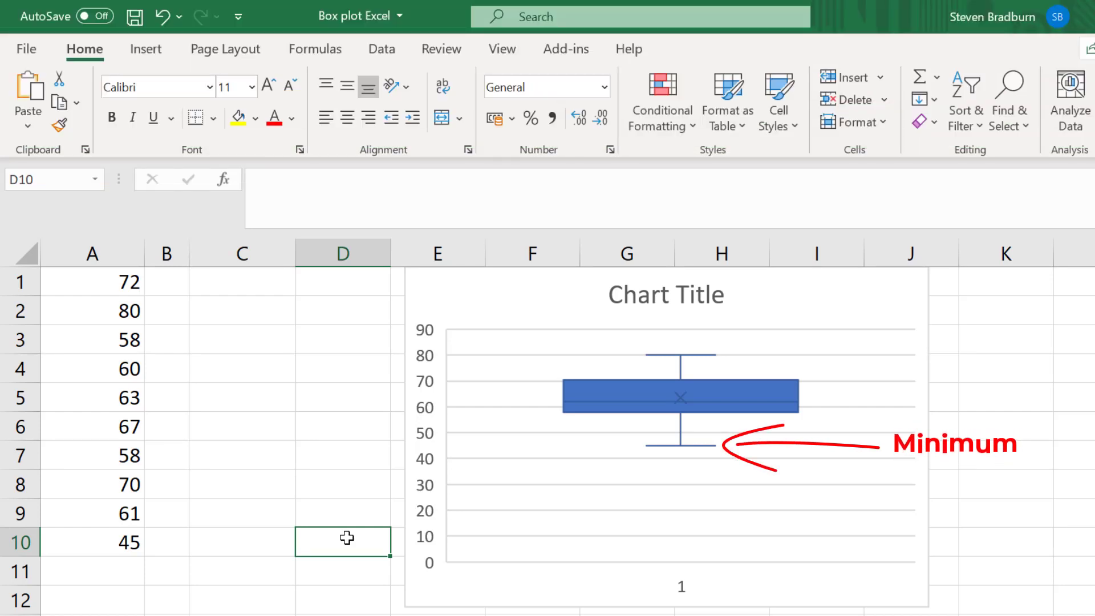
Compute Min, Q1 and Median of A1:A10 (45, 58, 62) with MIN, QUARTILE.EXC and MEDIAN in D1:D3.
{"action": "left_click", "coordinate": [242, 281]}
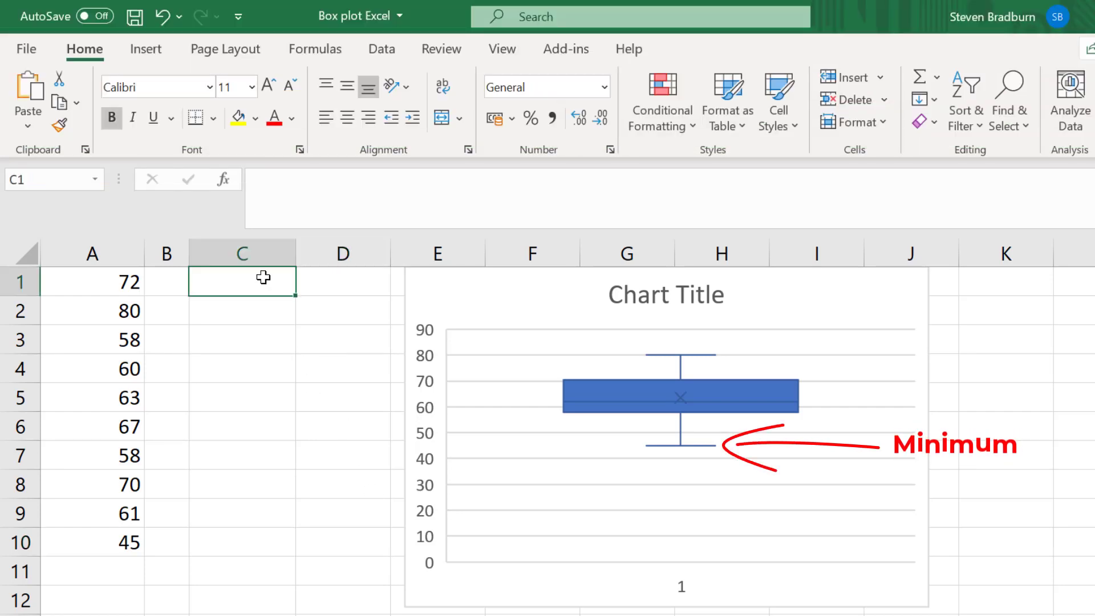
{"action": "type", "text": "=MIN"}
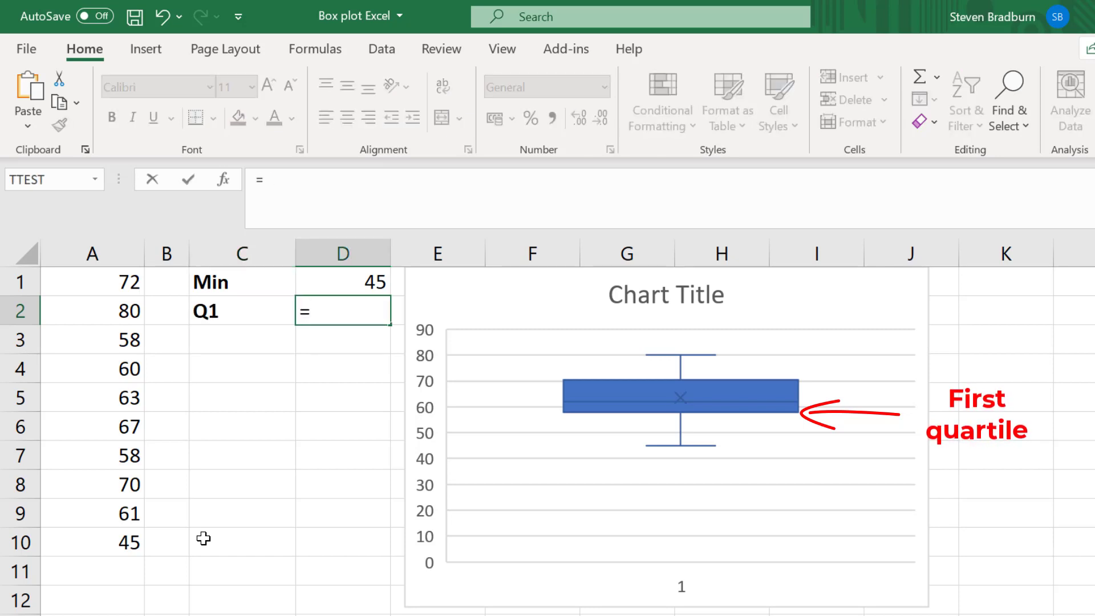
{"action": "type", "text": "QUARTILE.E"}
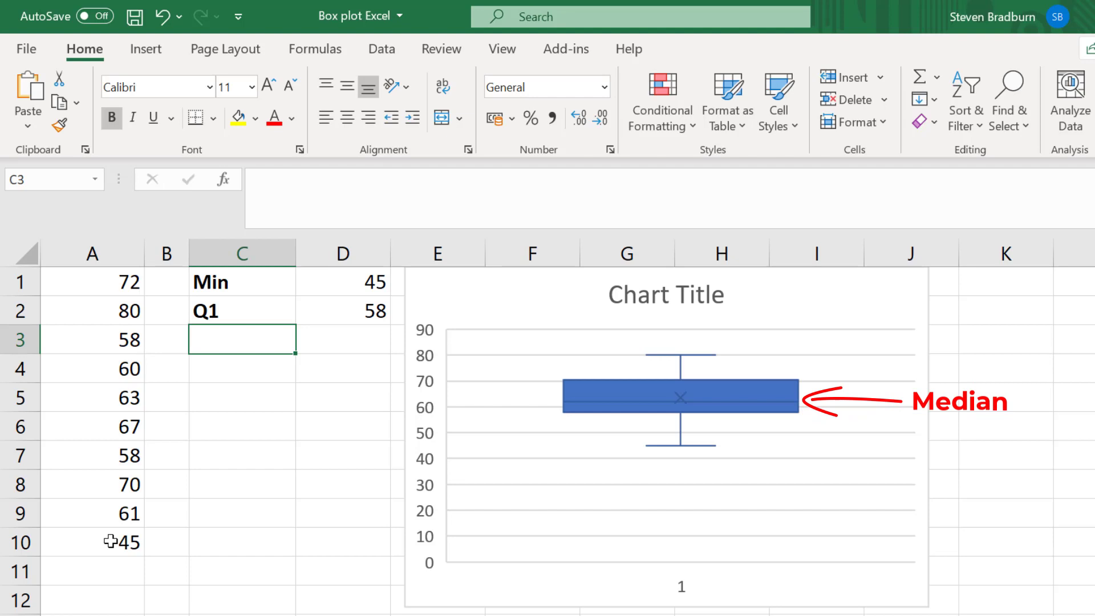
{"action": "type", "text": "=MEDIAN"}
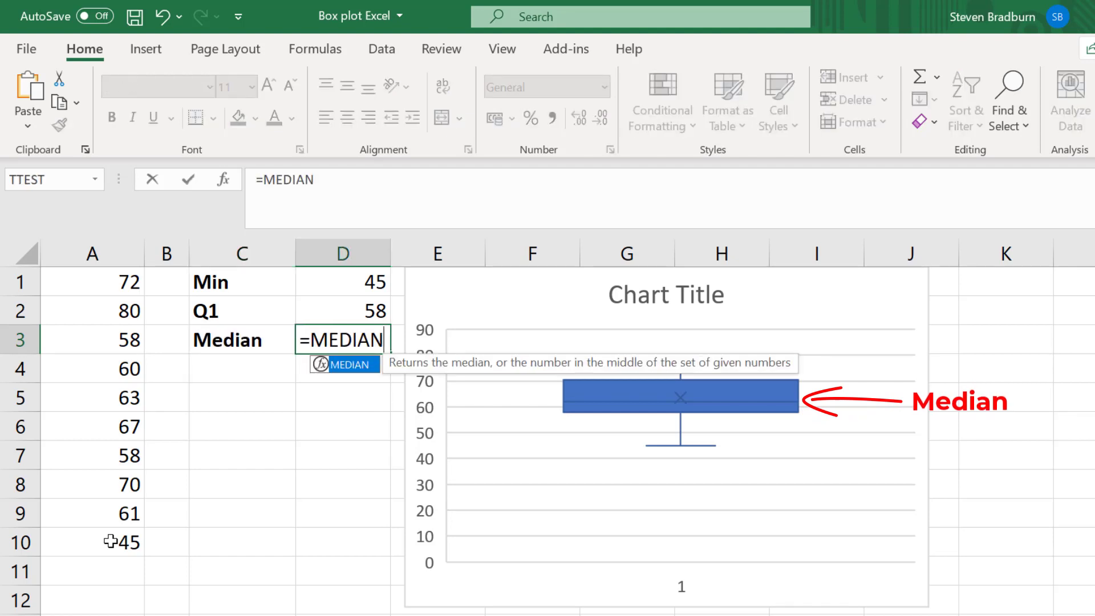
{"action": "type", "text": "(A1:A10"}
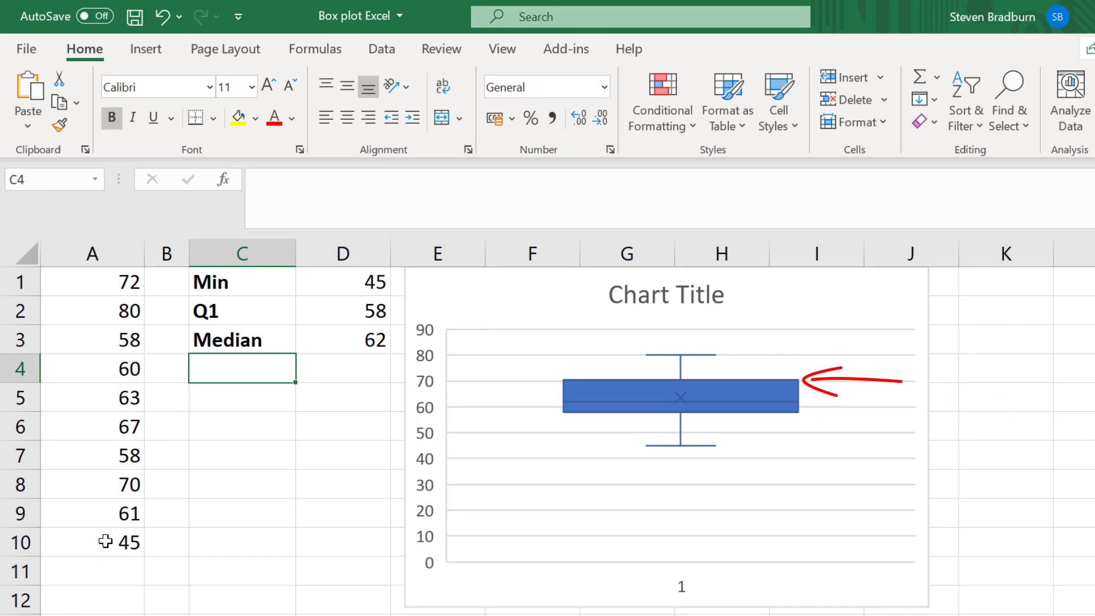
Add Q3, Max and Mean (70.5, 80, 63.4) using QUARTILE.EXC, MAX and AVERAGE in D4:D6.
{"action": "type", "text": "Q3"}
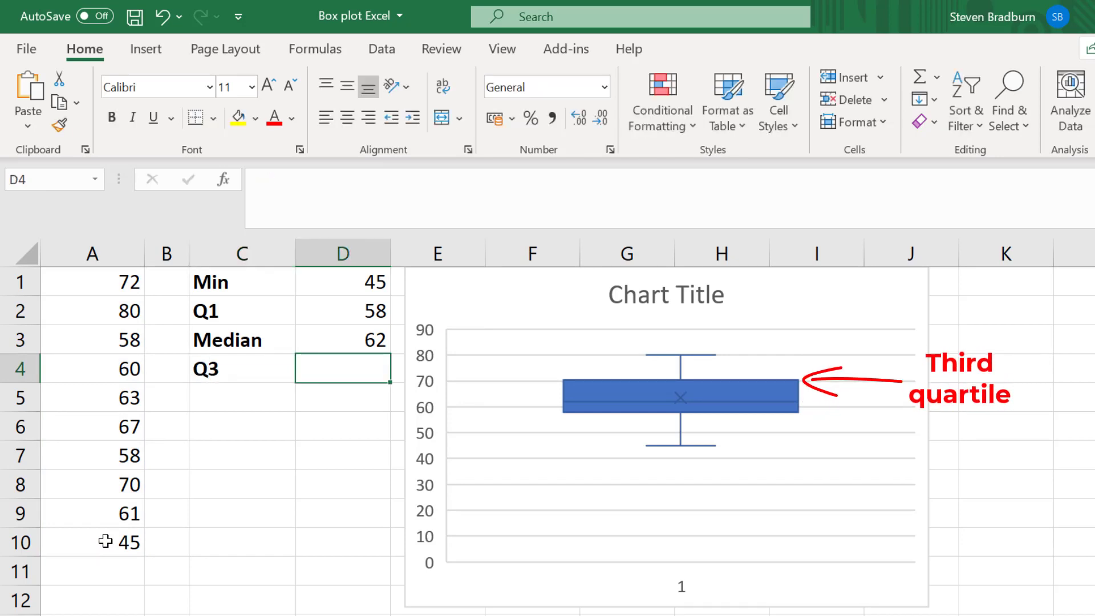
{"action": "type", "text": "=QUARTILE.EXC("}
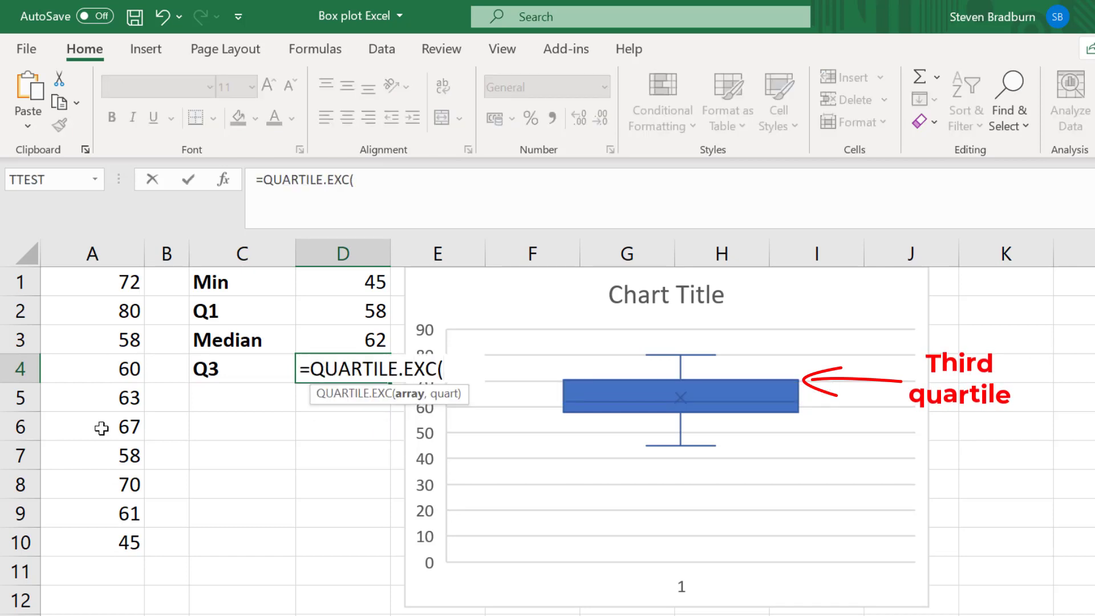
{"action": "type", "text": "A1:A10,3"}
{"action": "left_click", "coordinate": [242, 397]}
{"action": "type", "text": "Max"}
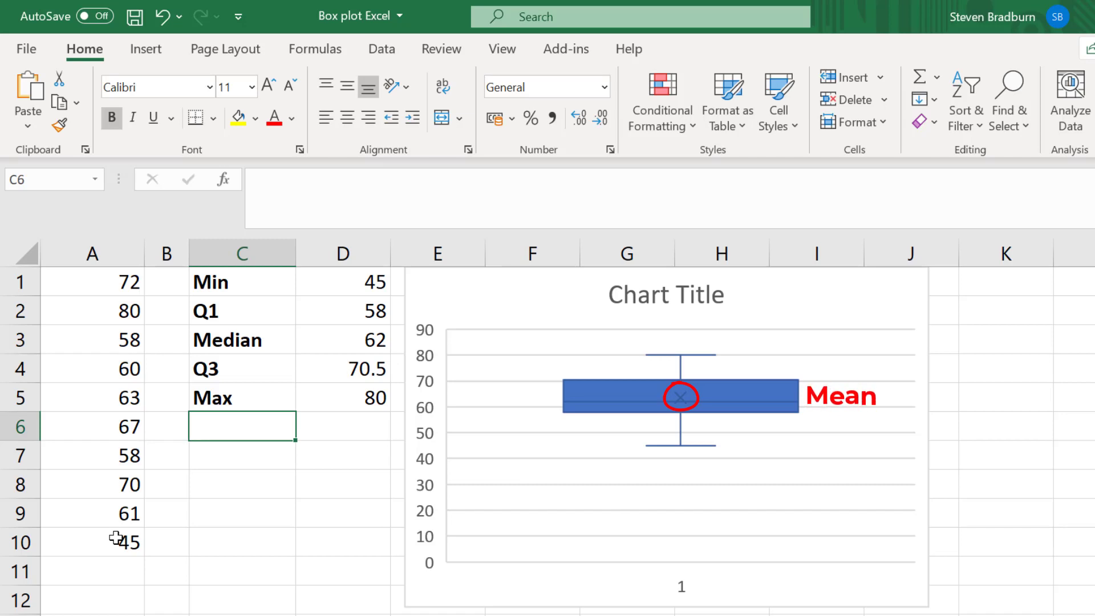
{"action": "type", "text": "Mean"}
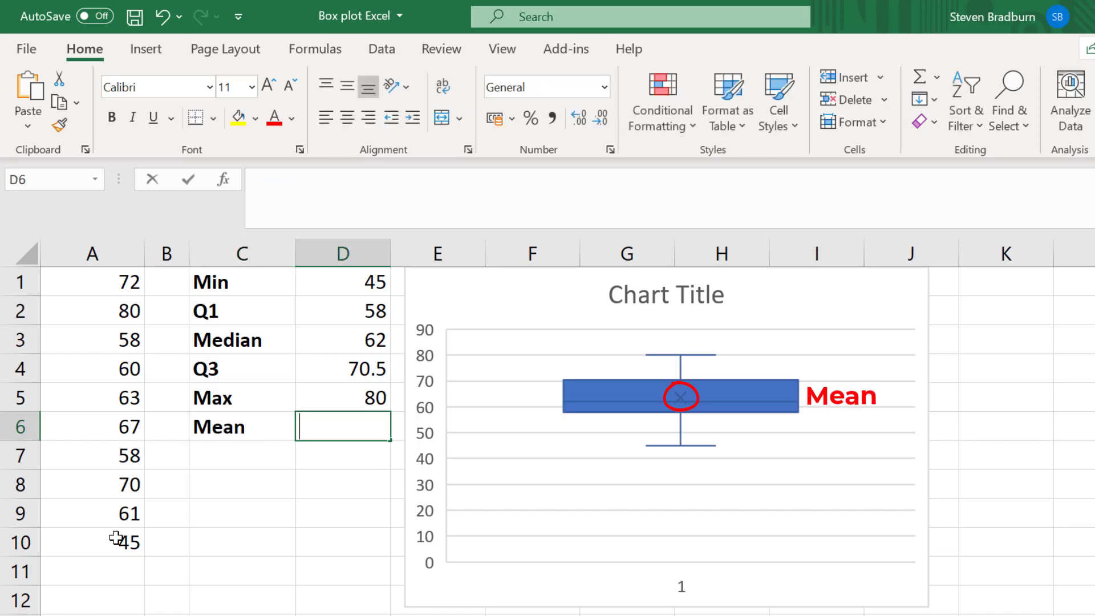
{"action": "type", "text": "=AVERAGE(A1:A10"}
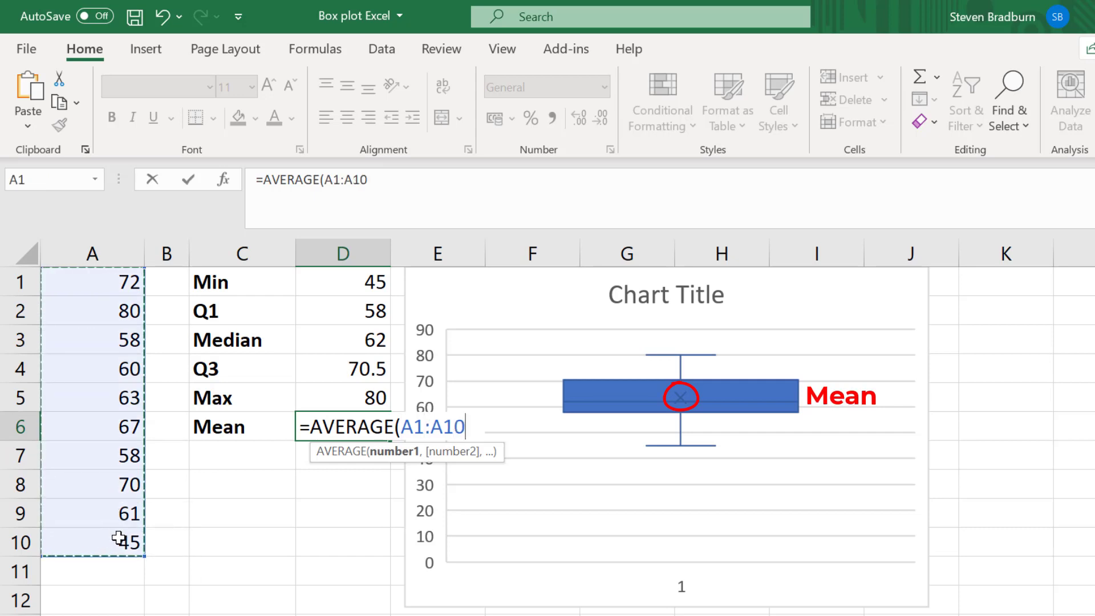
{"action": "key", "text": "Return"}
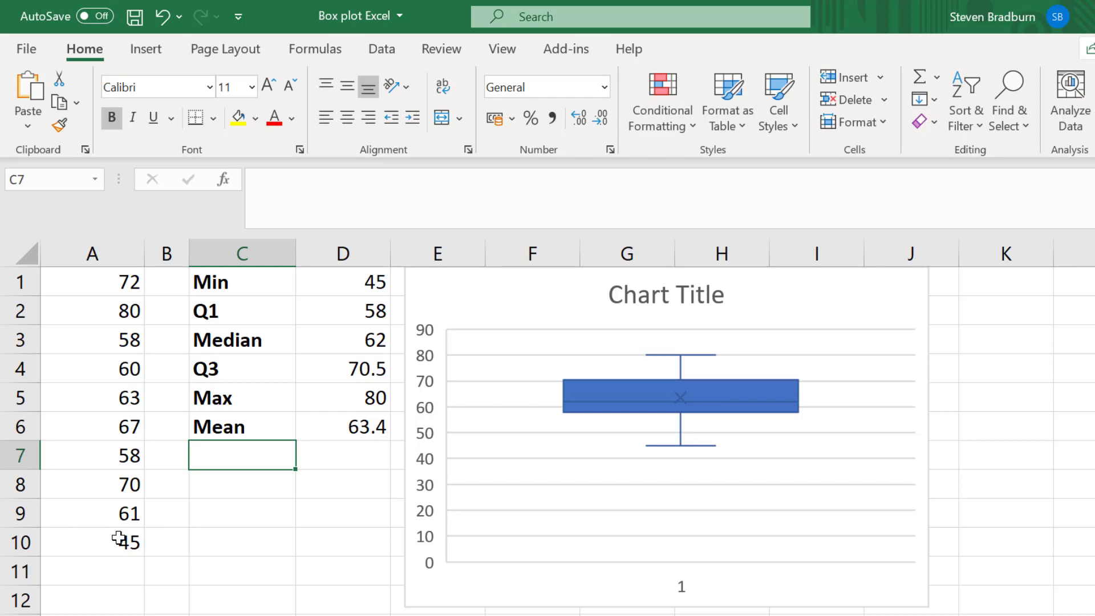
Add the value 30 in A11 so it shows as an outlier, and label C7 as IQR.
{"action": "left_click", "coordinate": [91, 570]}
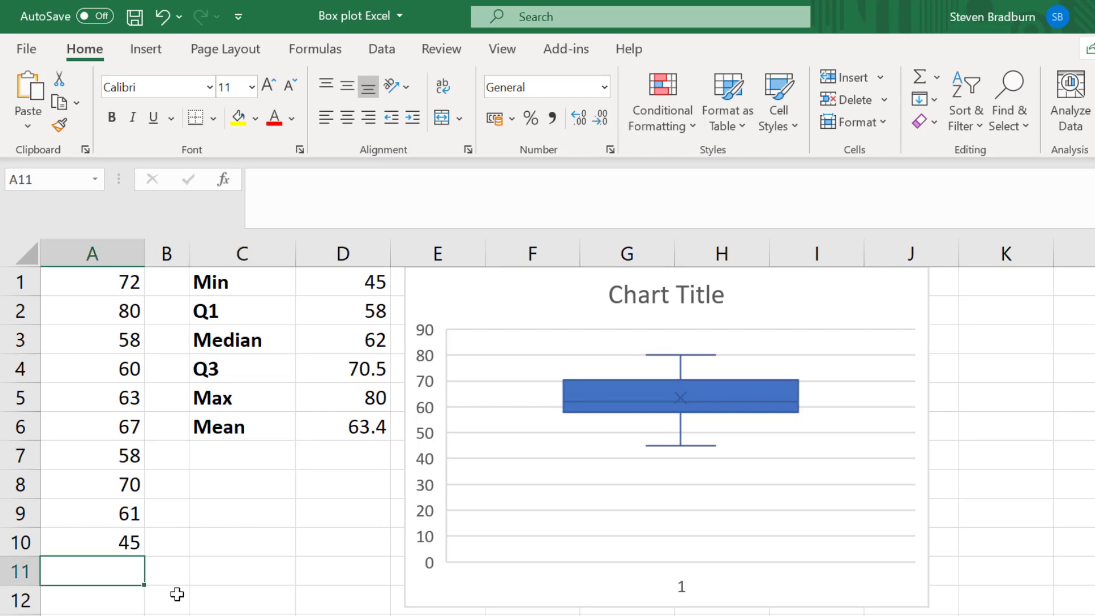
{"action": "type", "text": "30"}
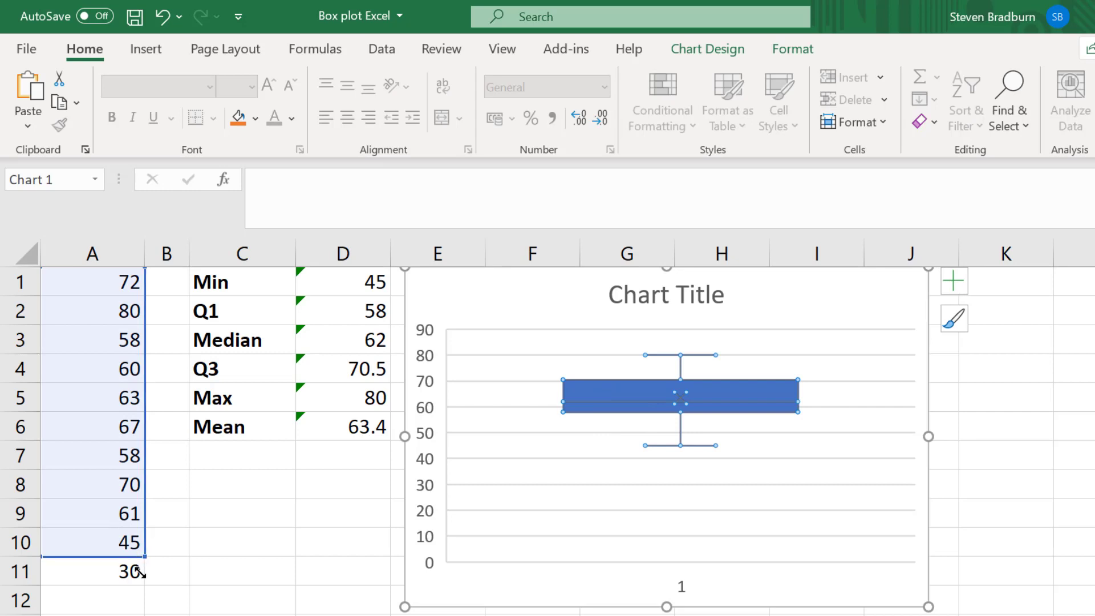
{"action": "left_click", "coordinate": [241, 512]}
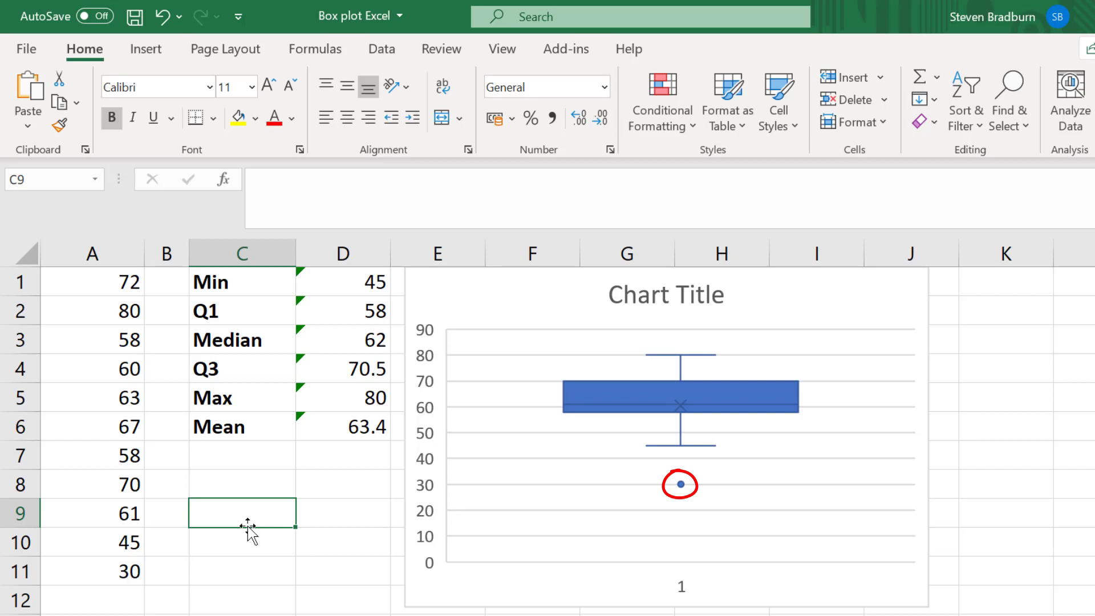
{"action": "mouse_move", "coordinate": [341, 331]}
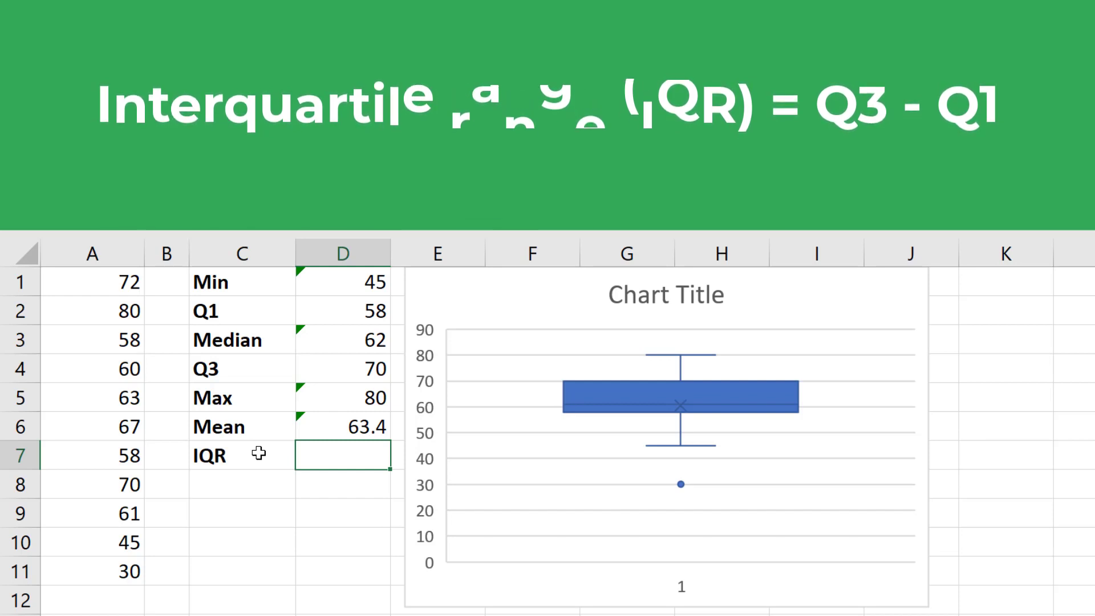
Compute the IQR in D7 as Q3 minus Q1, giving 12.
{"action": "type", "text": "="}
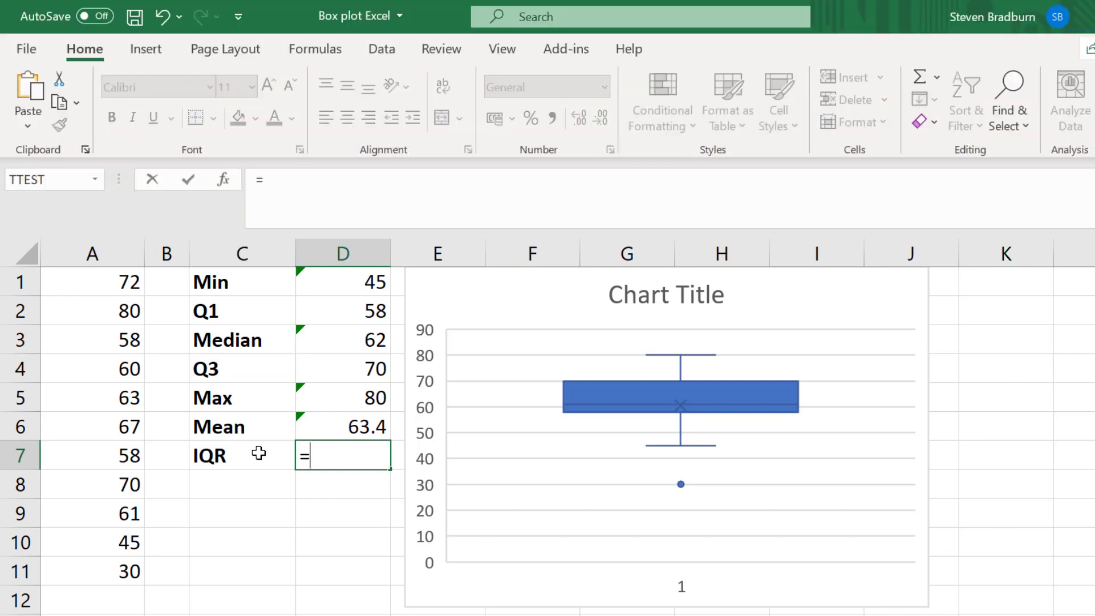
{"action": "left_click", "coordinate": [342, 369]}
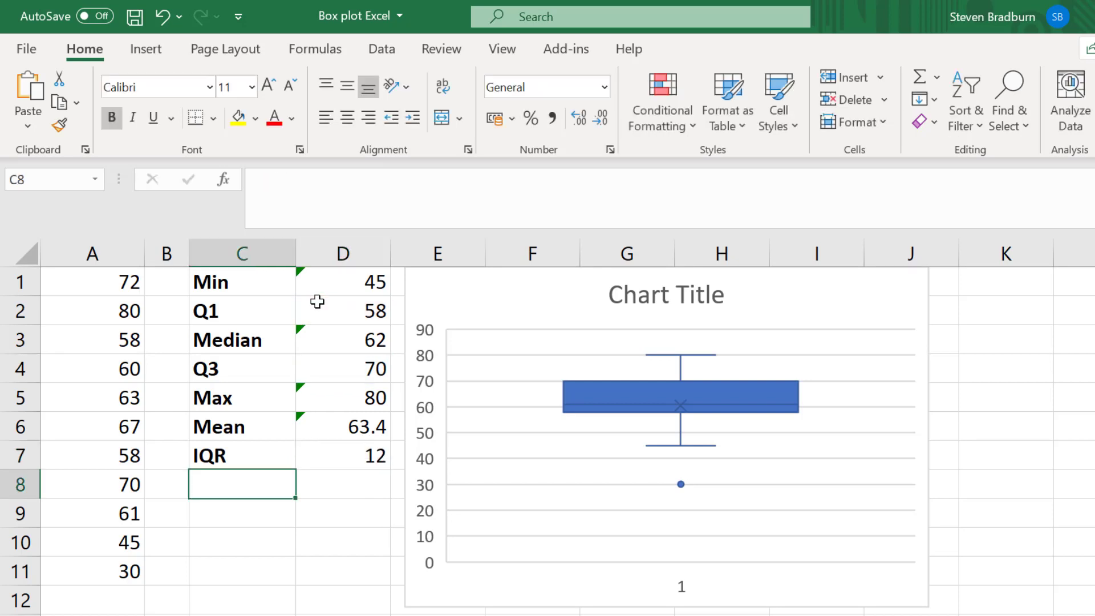
{"action": "mouse_move", "coordinate": [251, 310]}
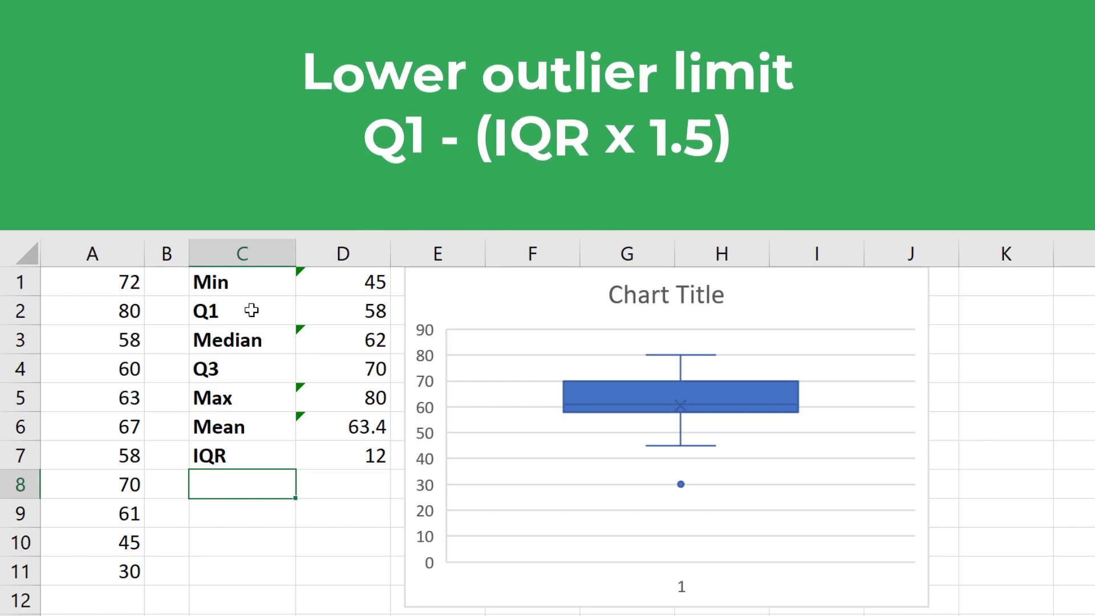
Add a Lower limit row computing Q1 − IQR×1.5, giving 40.
{"action": "type", "text": "Lower limit"}
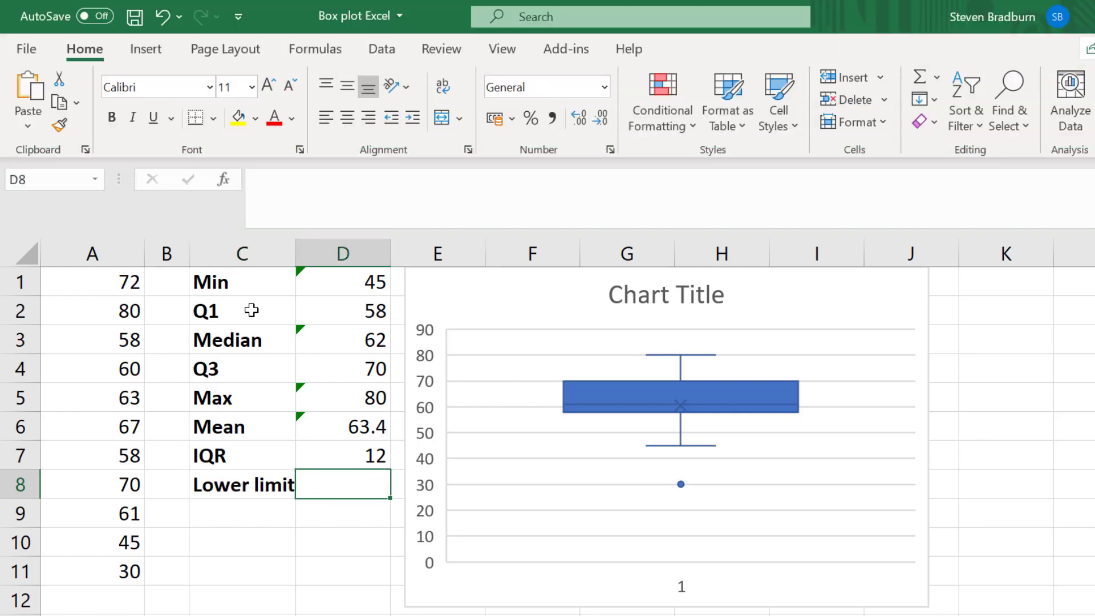
{"action": "type", "text": "="}
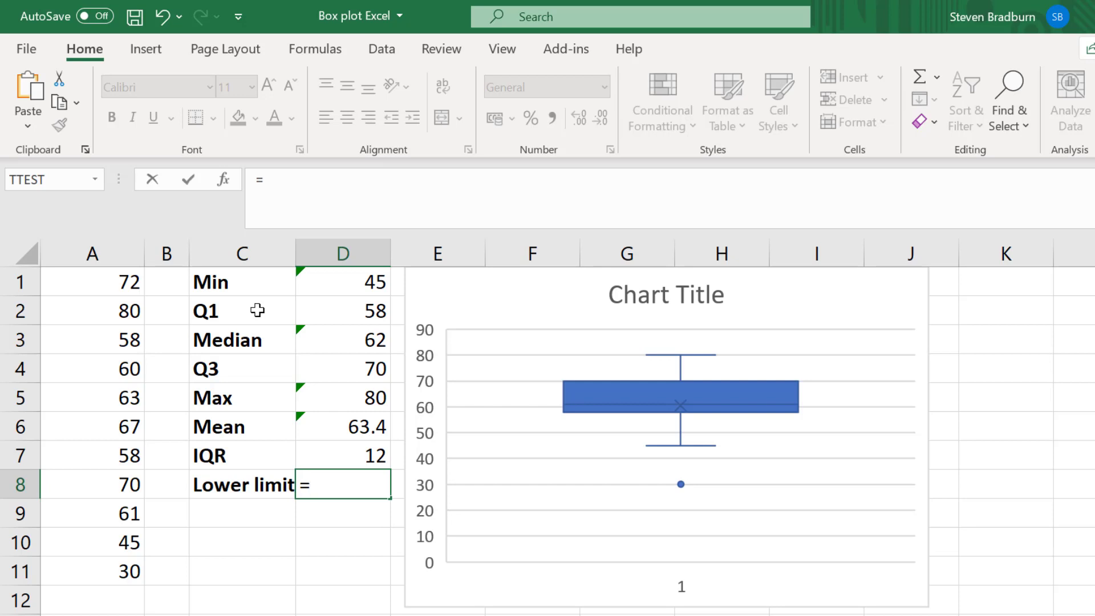
{"action": "left_click", "coordinate": [342, 310]}
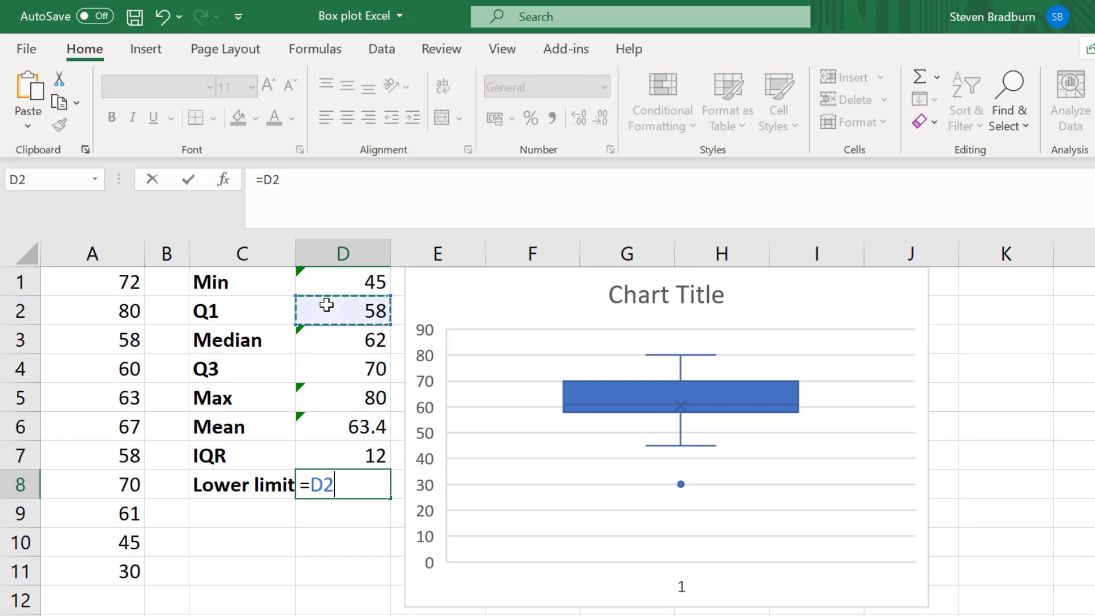
{"action": "type", "text": "-"}
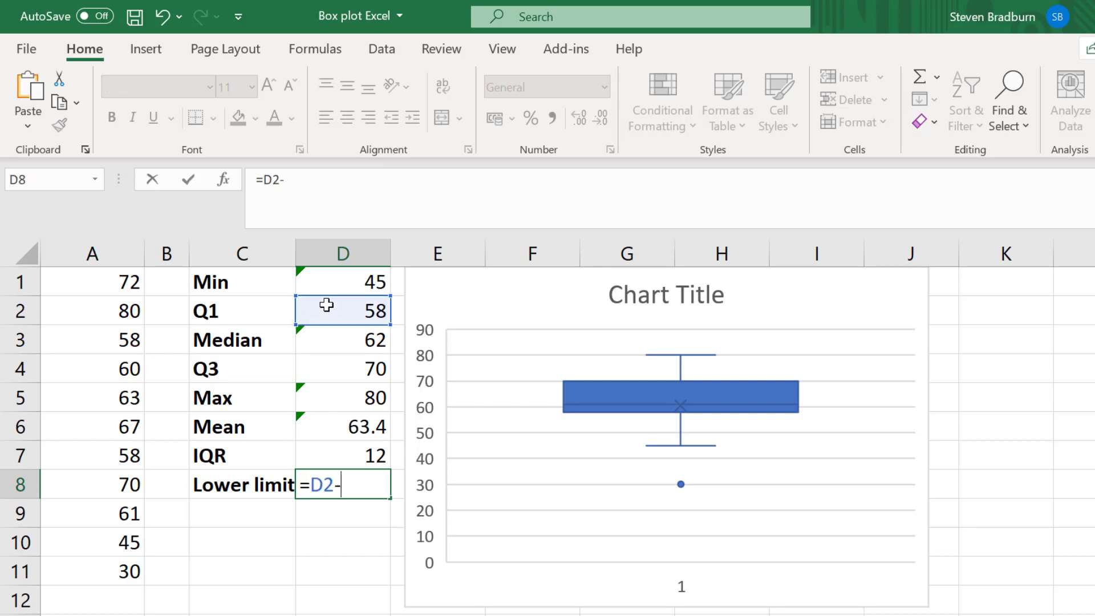
{"action": "type", "text": "(D7"}
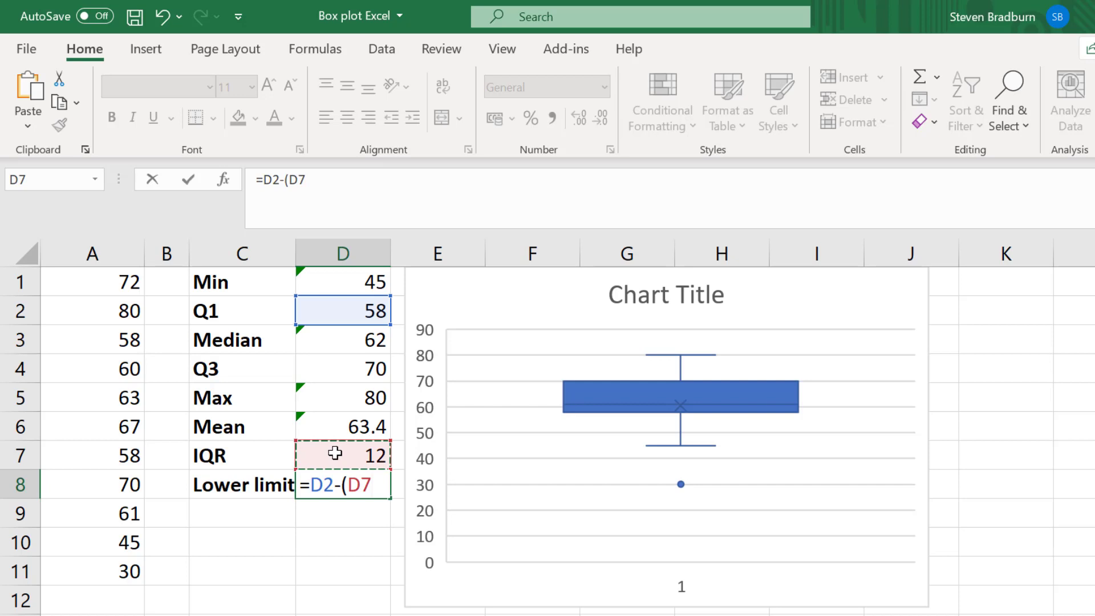
{"action": "type", "text": "*1."}
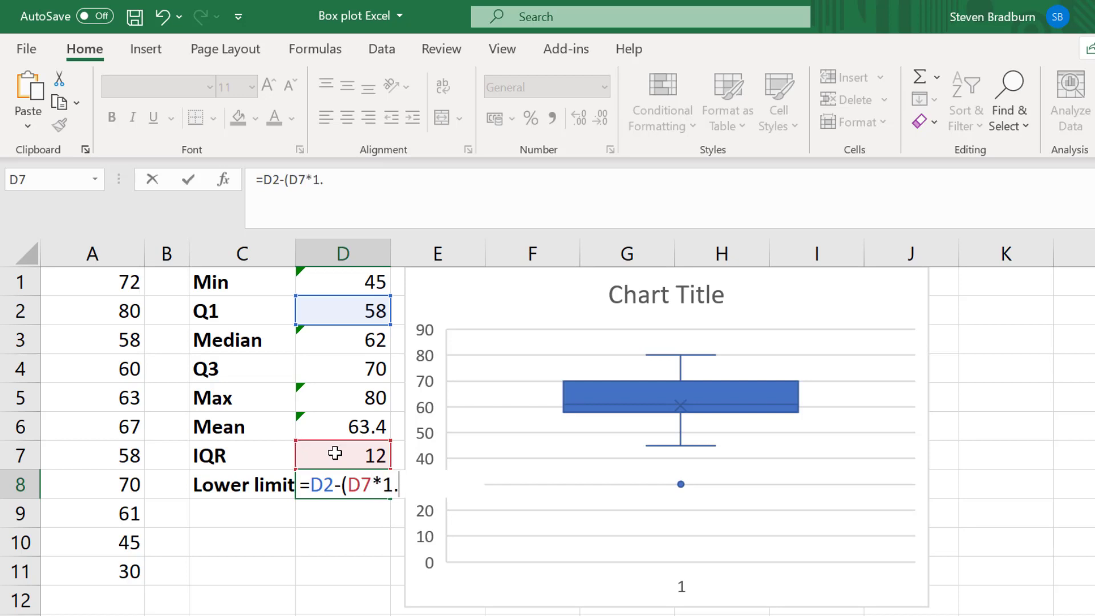
{"action": "type", "text": "5)"}
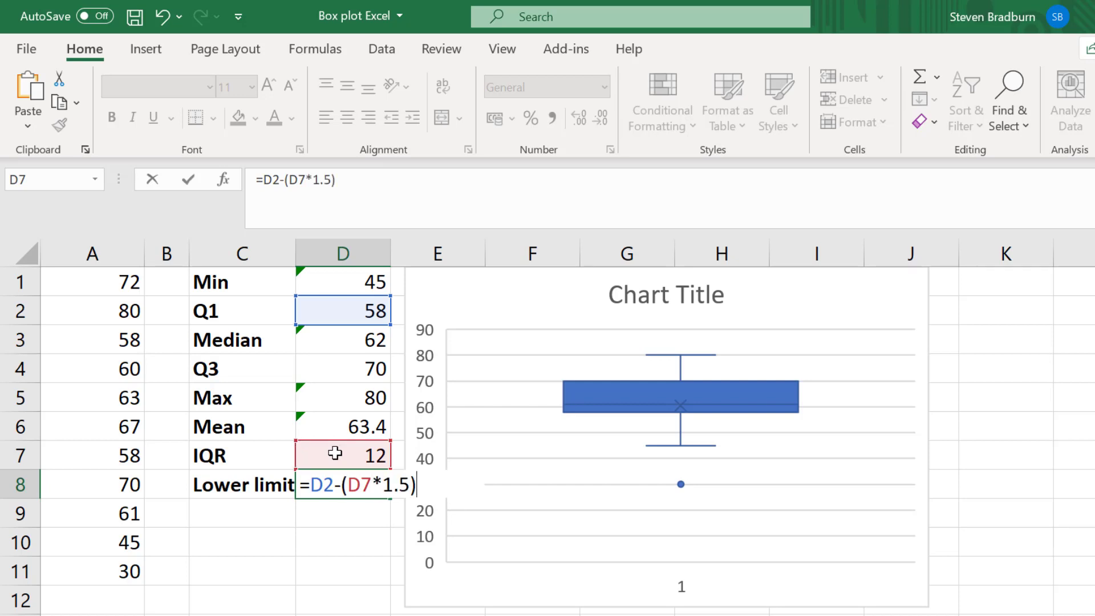
{"action": "key", "text": "Return"}
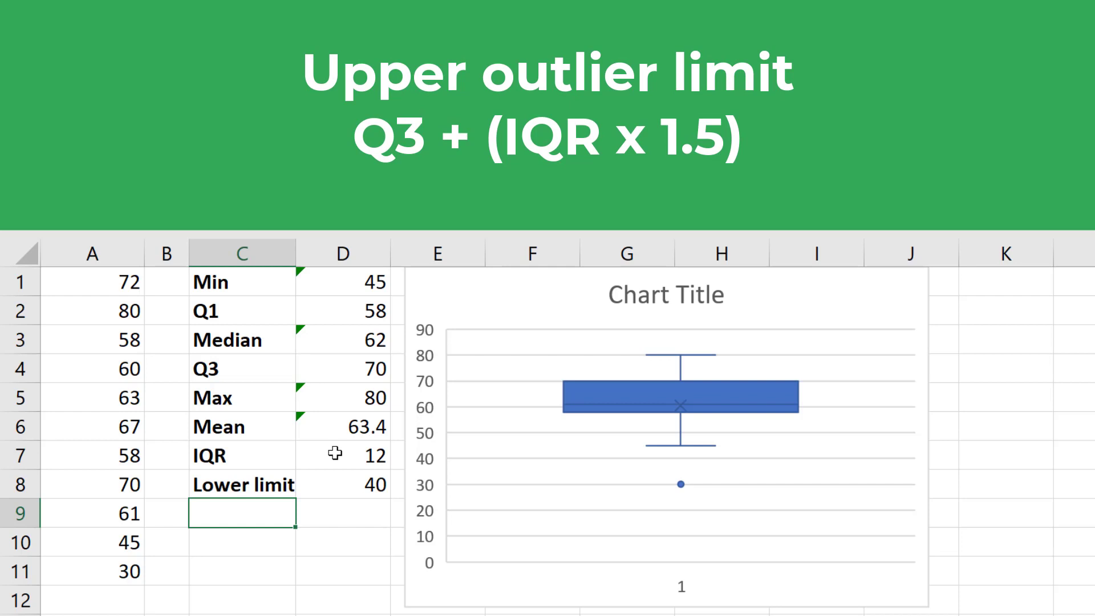
Add an Upper limit row computing =D4+(D7*1.5), giving 88.
{"action": "type", "text": "Upper limit"}
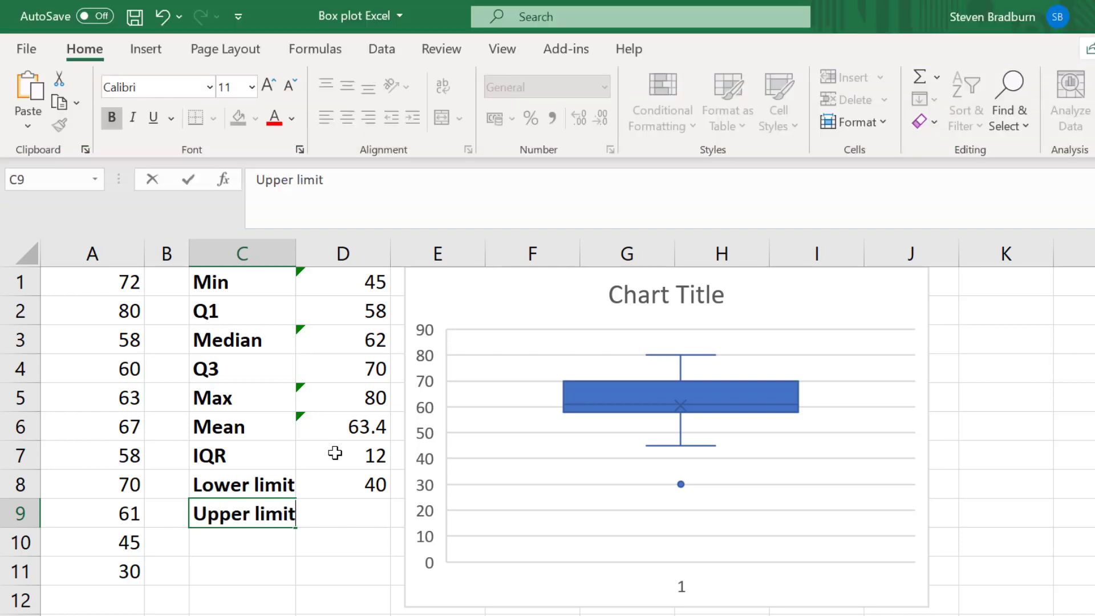
{"action": "type", "text": "=D4+(D7*1.5"}
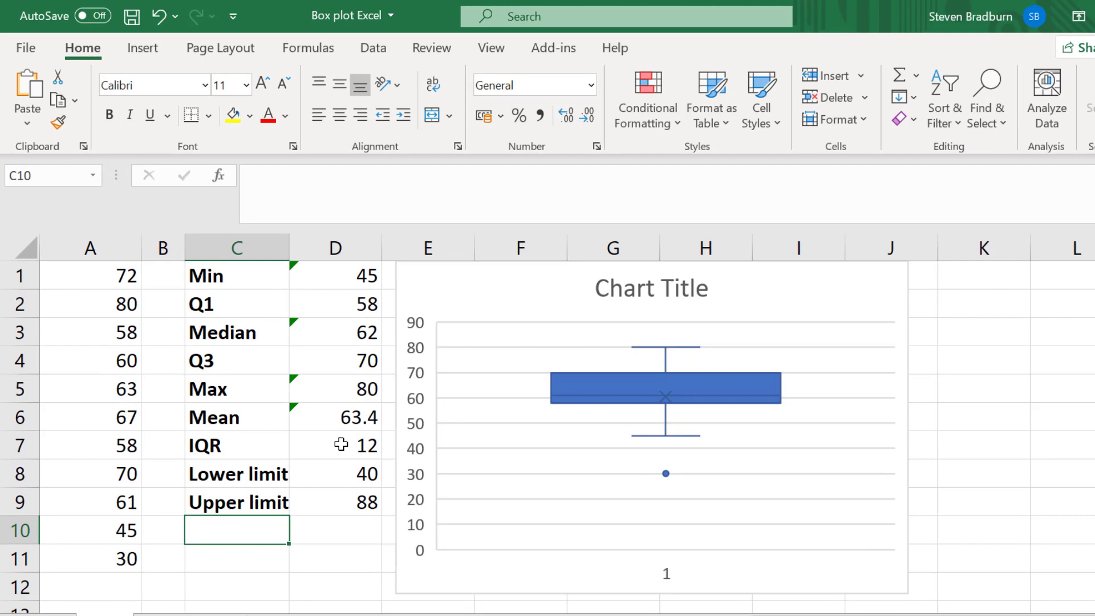
In Format Data Series, turn off outlier points and mean markers for the box.
{"action": "right_click", "coordinate": [664, 388]}
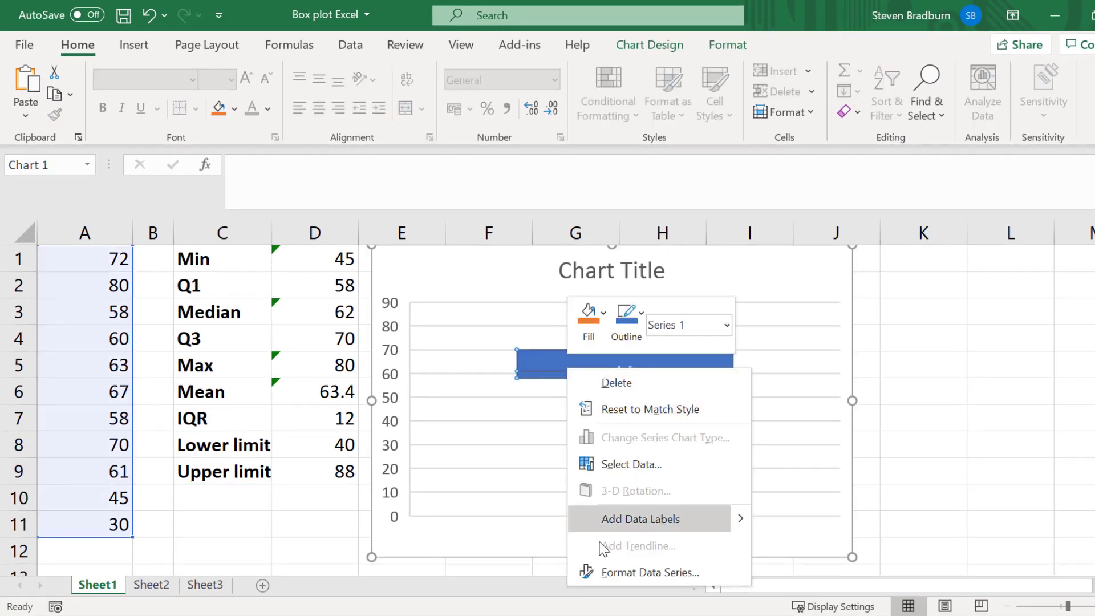
{"action": "mouse_move", "coordinate": [609, 571]}
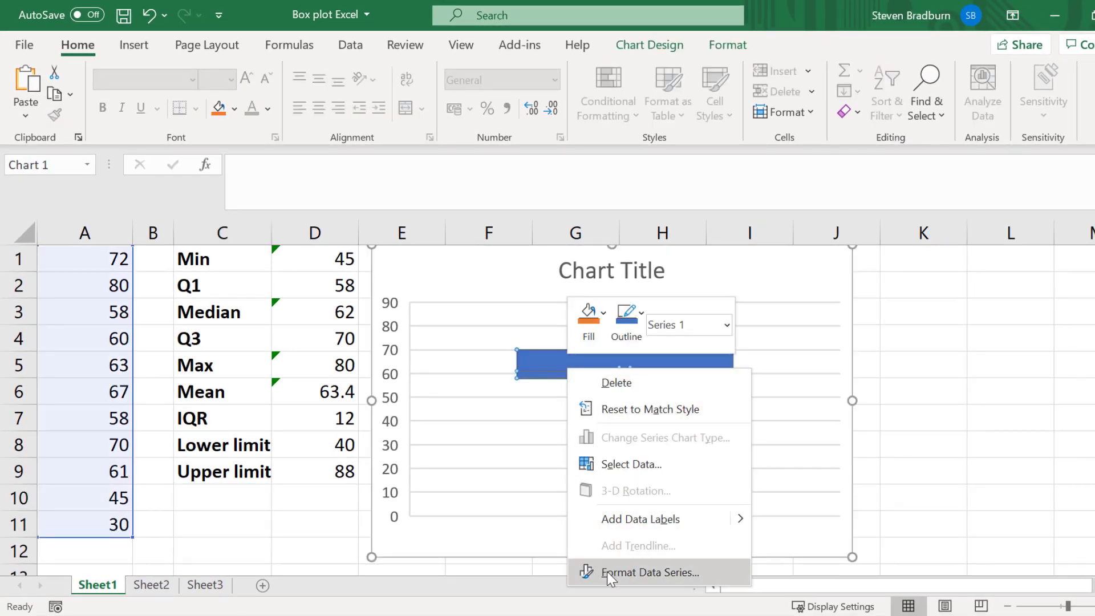
{"action": "left_click", "coordinate": [648, 571]}
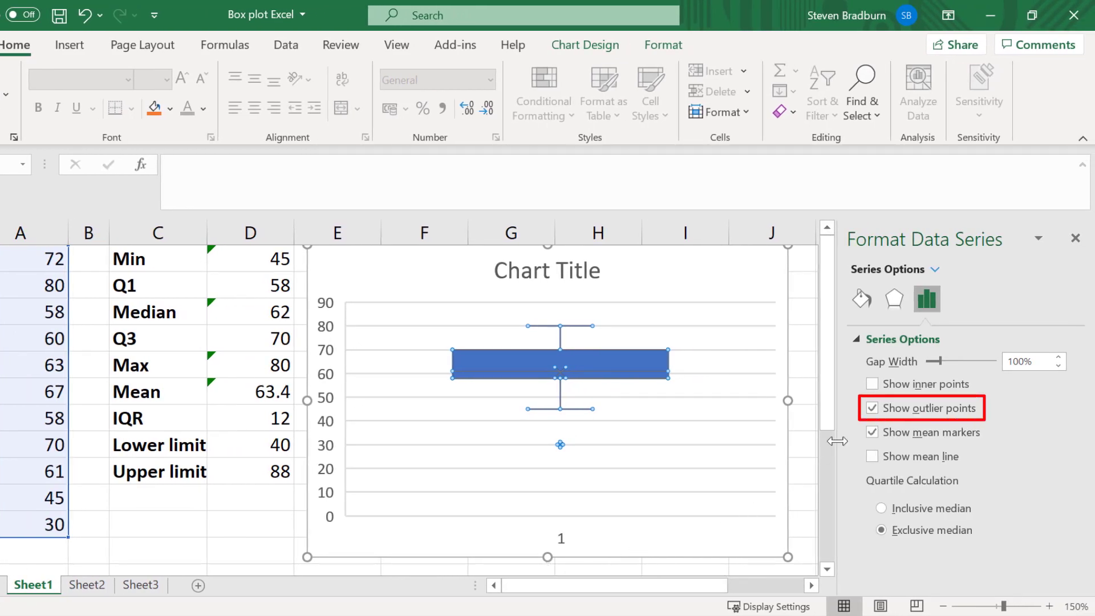
{"action": "left_click", "coordinate": [872, 409]}
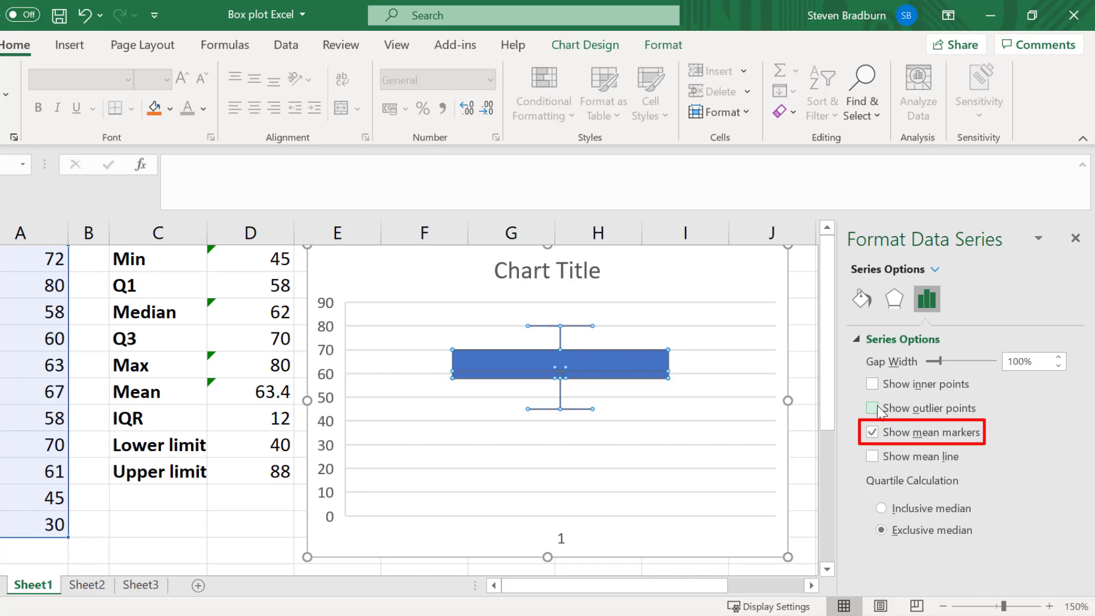
{"action": "left_click", "coordinate": [872, 431]}
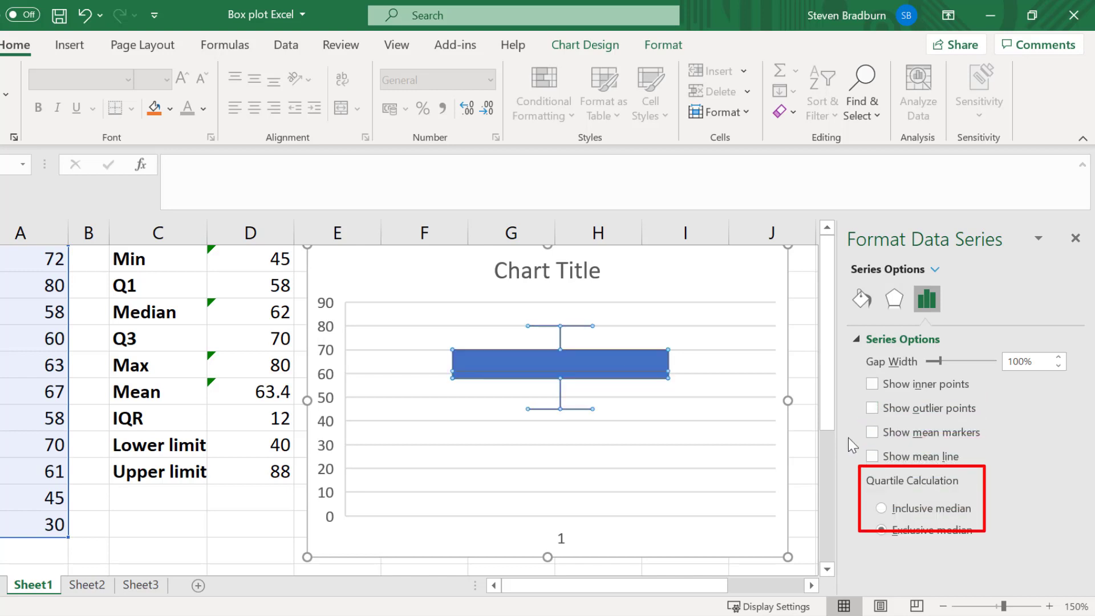
{"action": "left_click", "coordinate": [882, 530]}
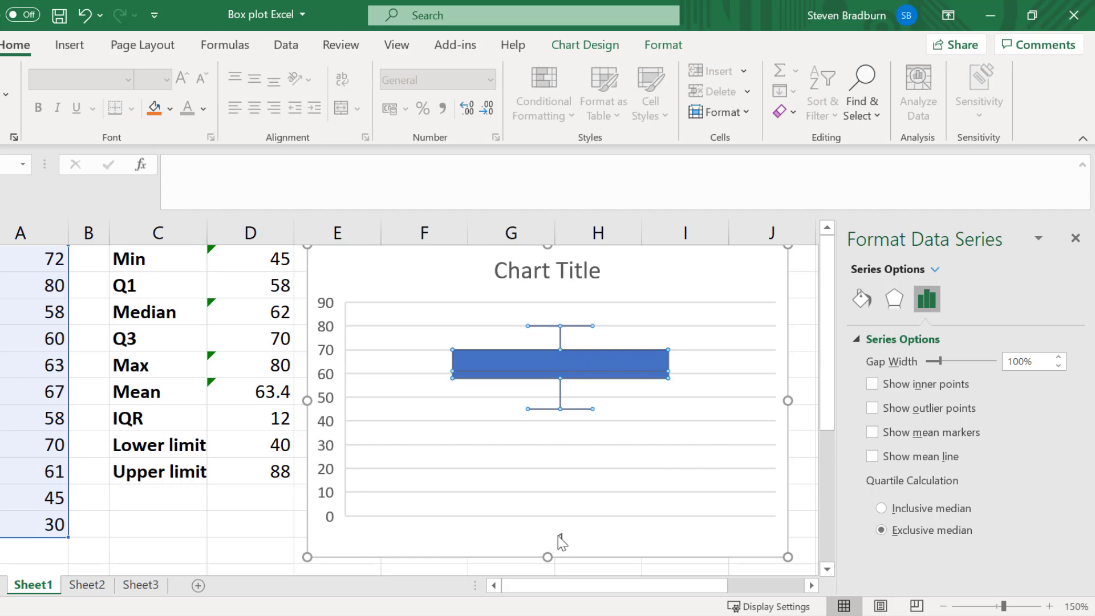
Remove the x-axis 1 and chart title, and add a vertical axis title reading Score.
{"action": "left_click", "coordinate": [324, 405]}
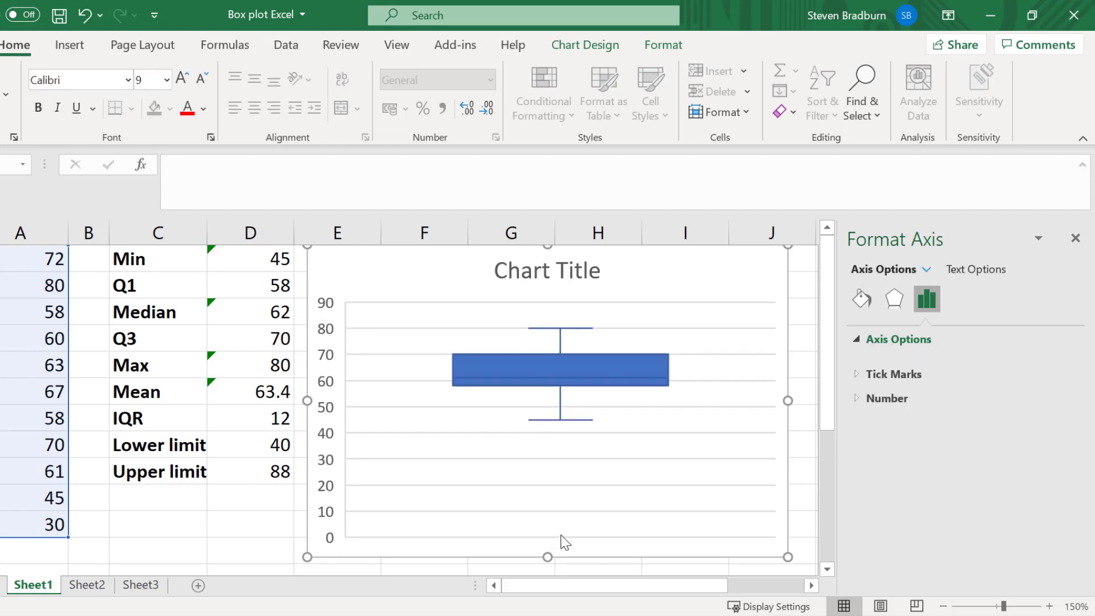
{"action": "left_click", "coordinate": [547, 270]}
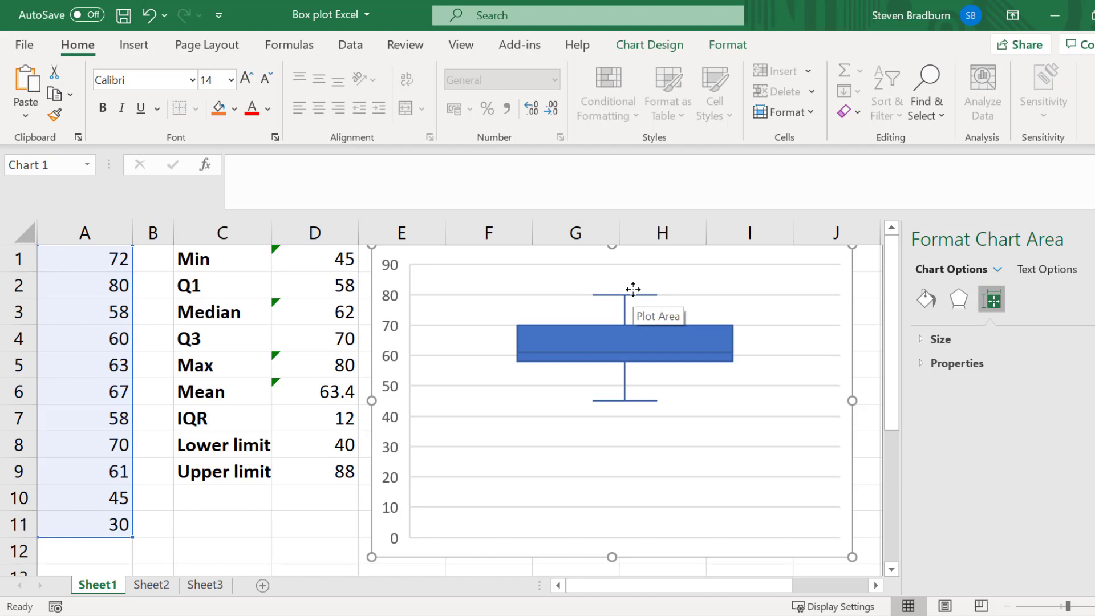
{"action": "mouse_move", "coordinate": [648, 45]}
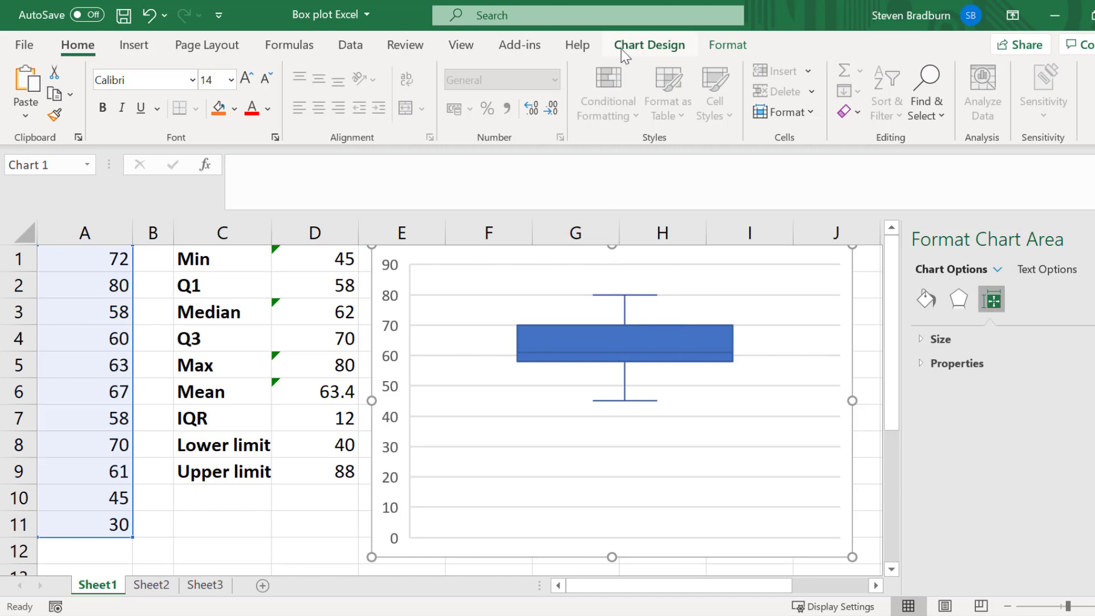
{"action": "left_click", "coordinate": [32, 91]}
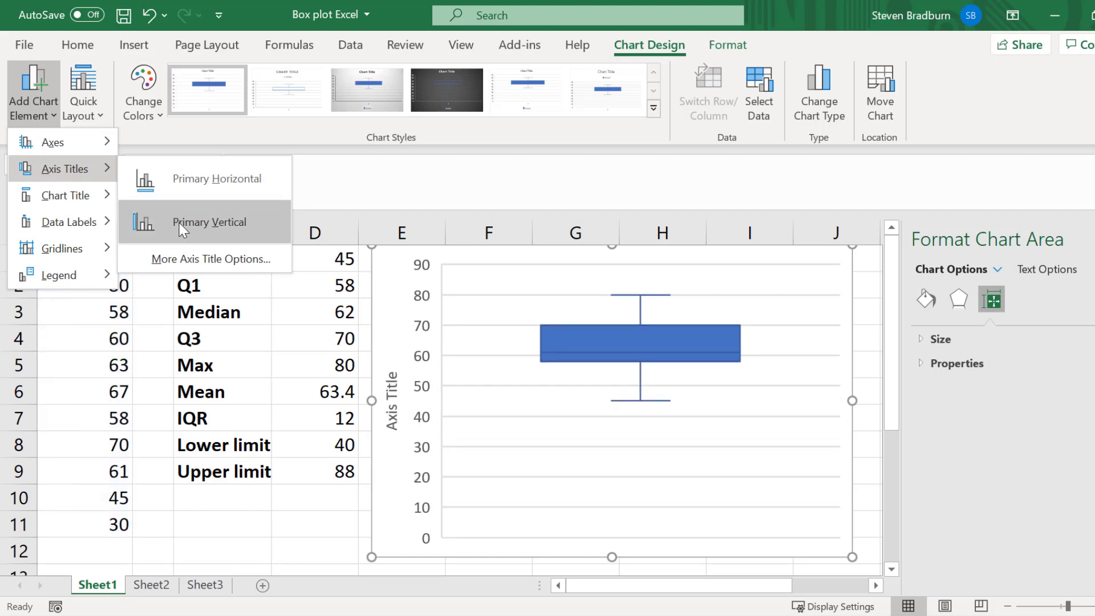
{"action": "left_click", "coordinate": [208, 222]}
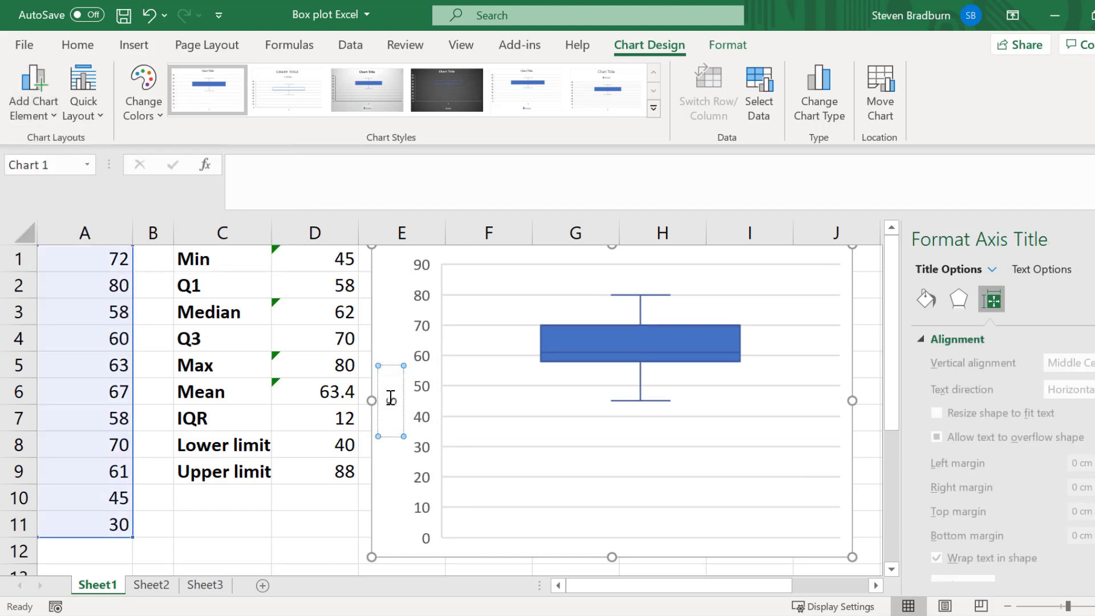
{"action": "left_click", "coordinate": [315, 550]}
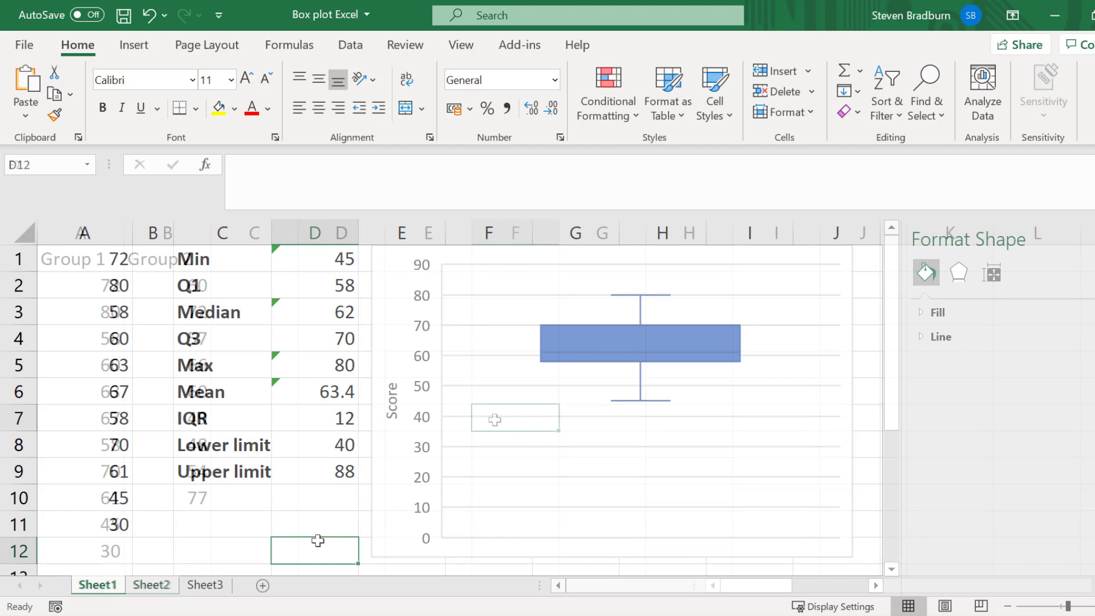
On Sheet2, insert a box-and-whisker chart comparing the Group 1 and Group 2 columns.
{"action": "left_click", "coordinate": [152, 585]}
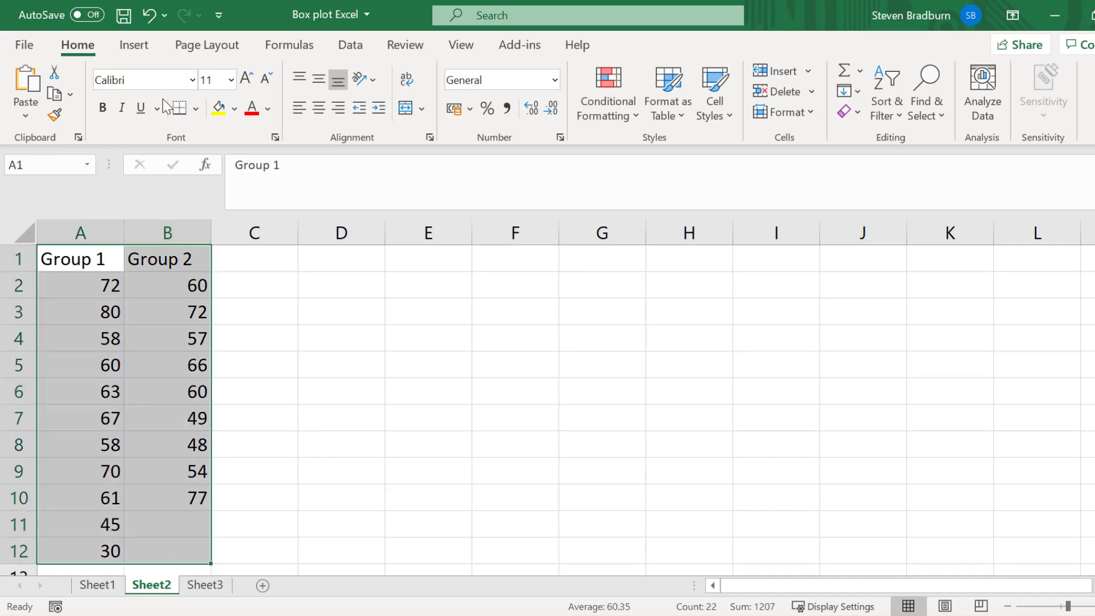
{"action": "left_click", "coordinate": [134, 44]}
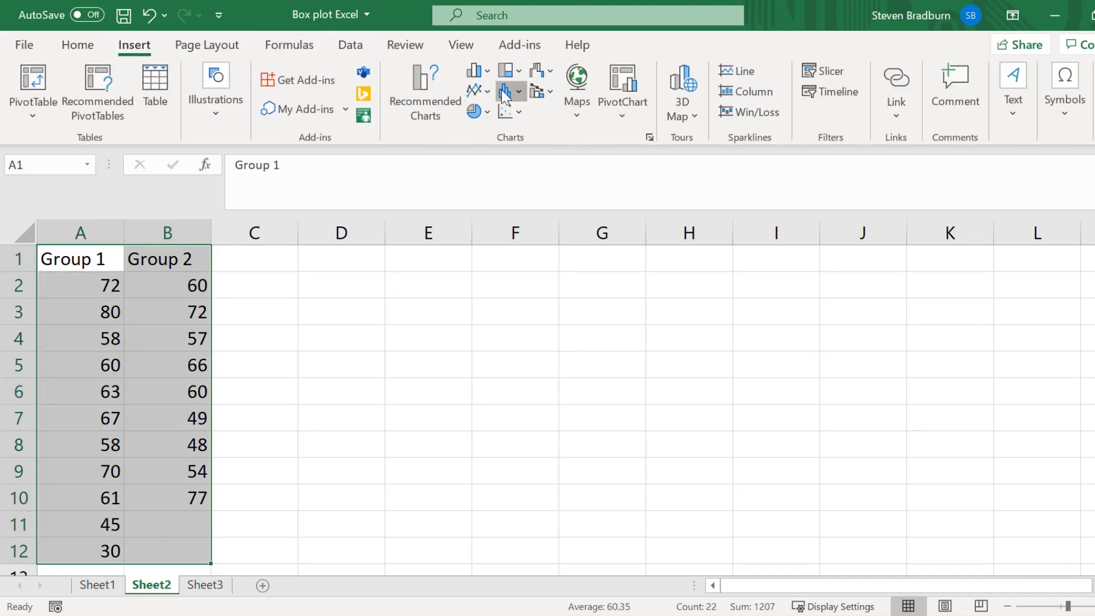
{"action": "left_click", "coordinate": [504, 91]}
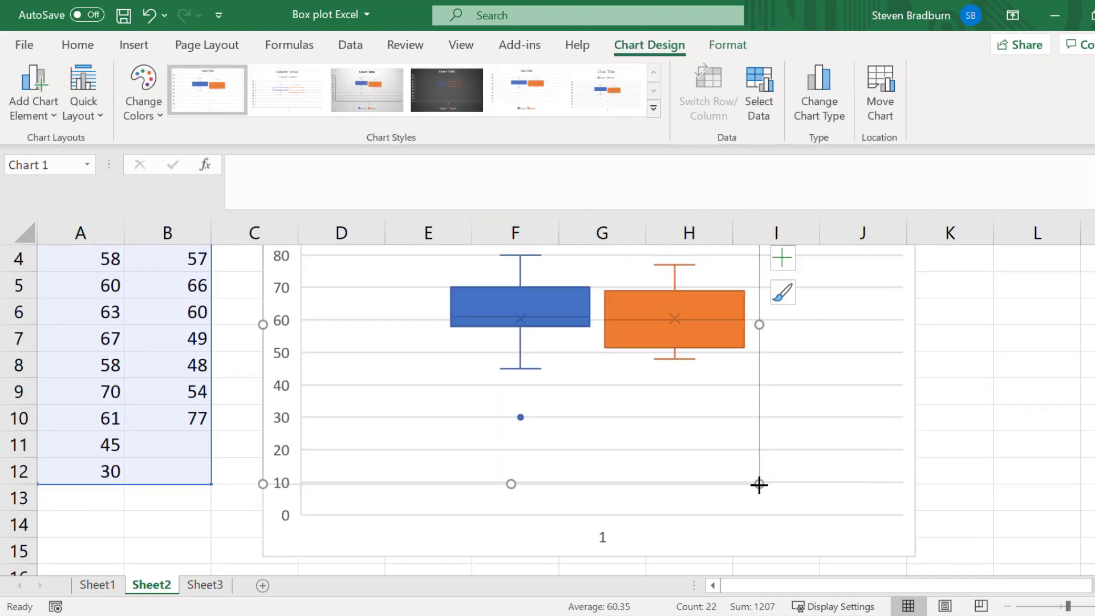
{"action": "left_click", "coordinate": [788, 470]}
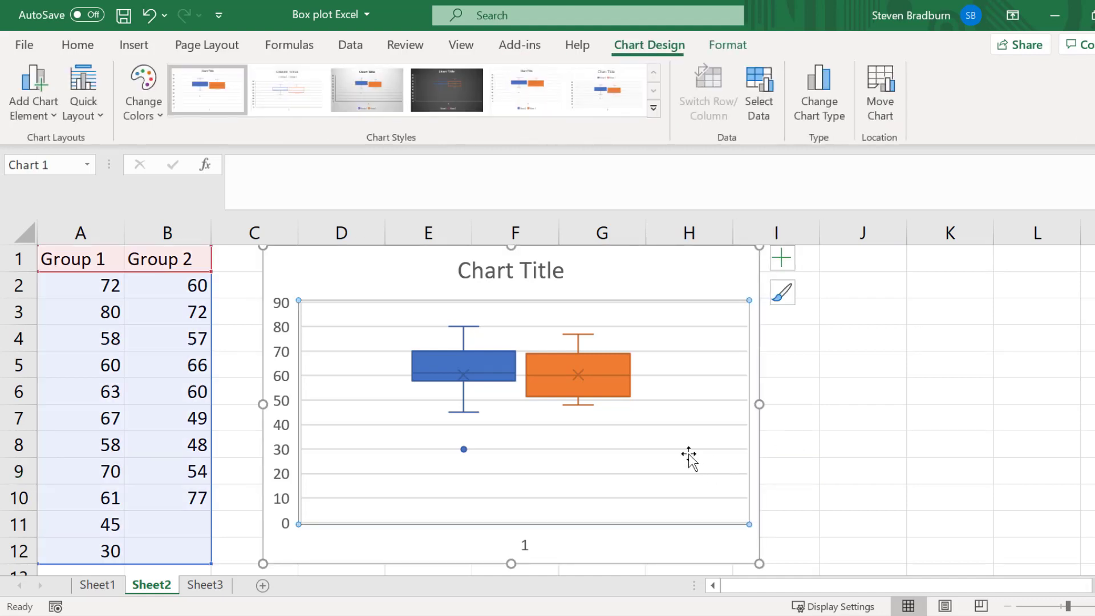
Add a Group 1 / Group 2 legend on the right and remove the 1 from the horizontal axis.
{"action": "left_click", "coordinate": [32, 92]}
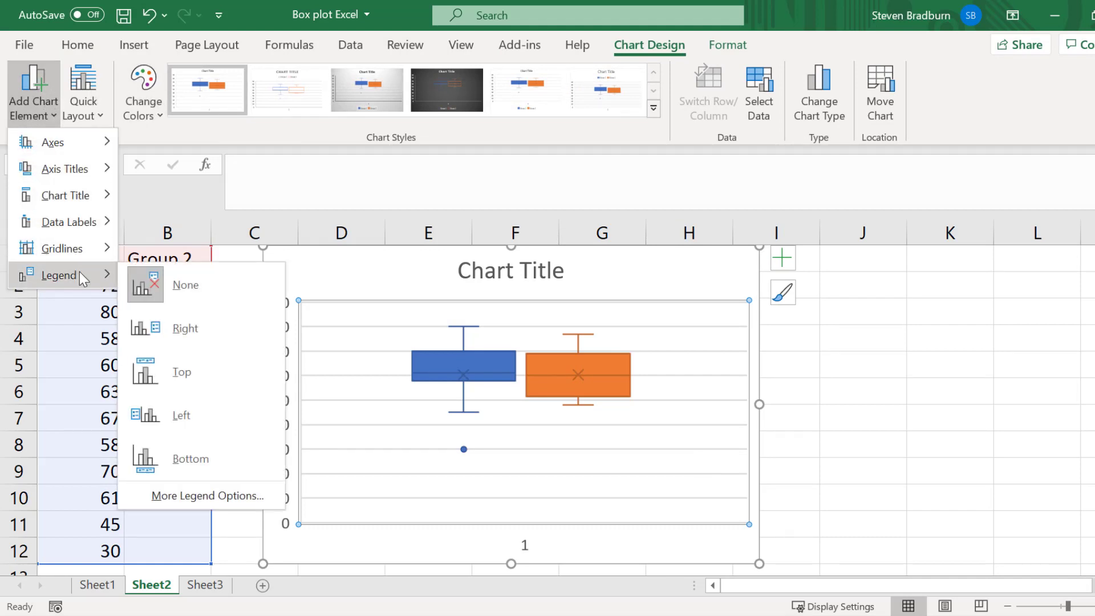
{"action": "left_click", "coordinate": [185, 329]}
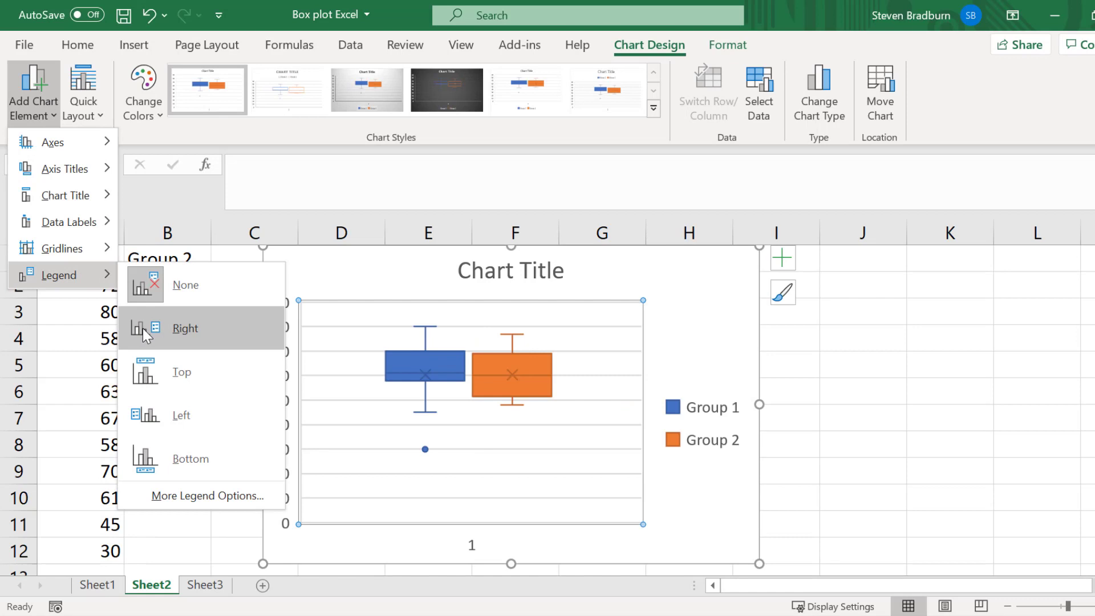
{"action": "left_click", "coordinate": [185, 328]}
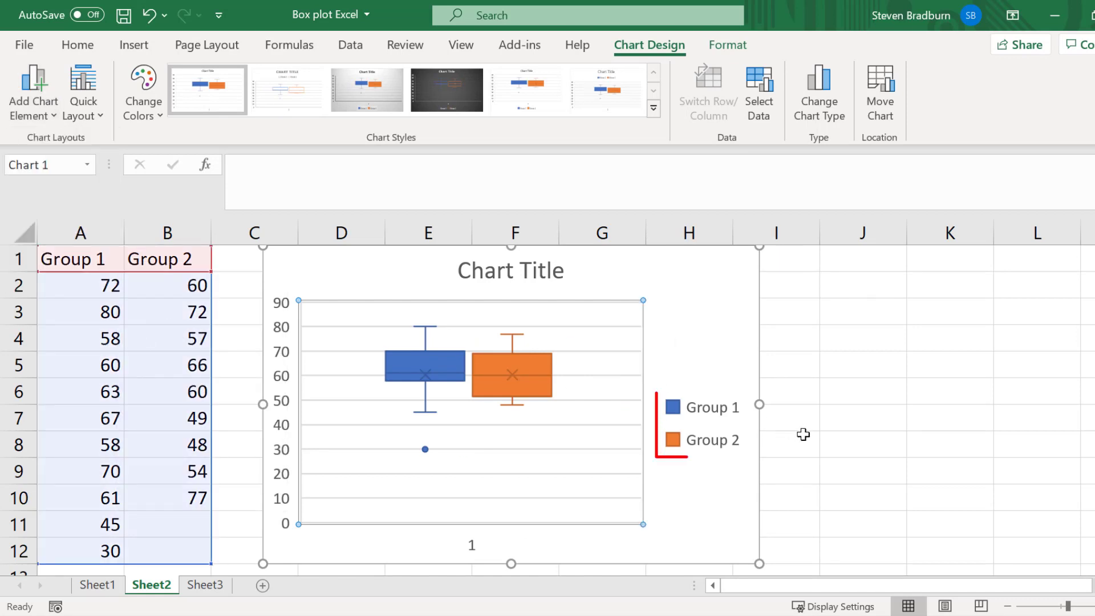
{"action": "left_click", "coordinate": [788, 444]}
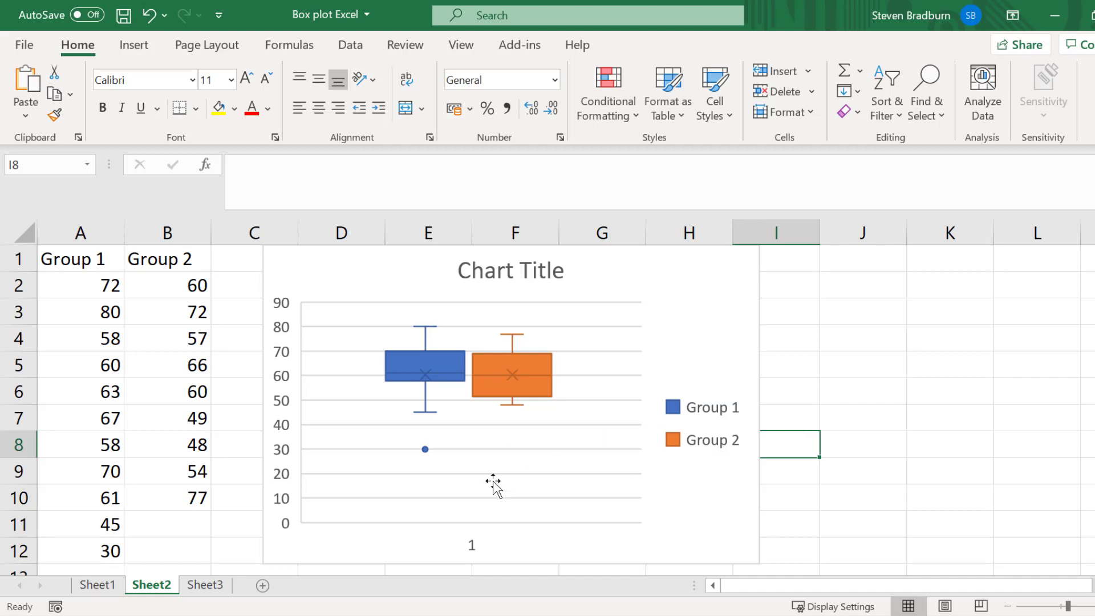
{"action": "left_click", "coordinate": [471, 545]}
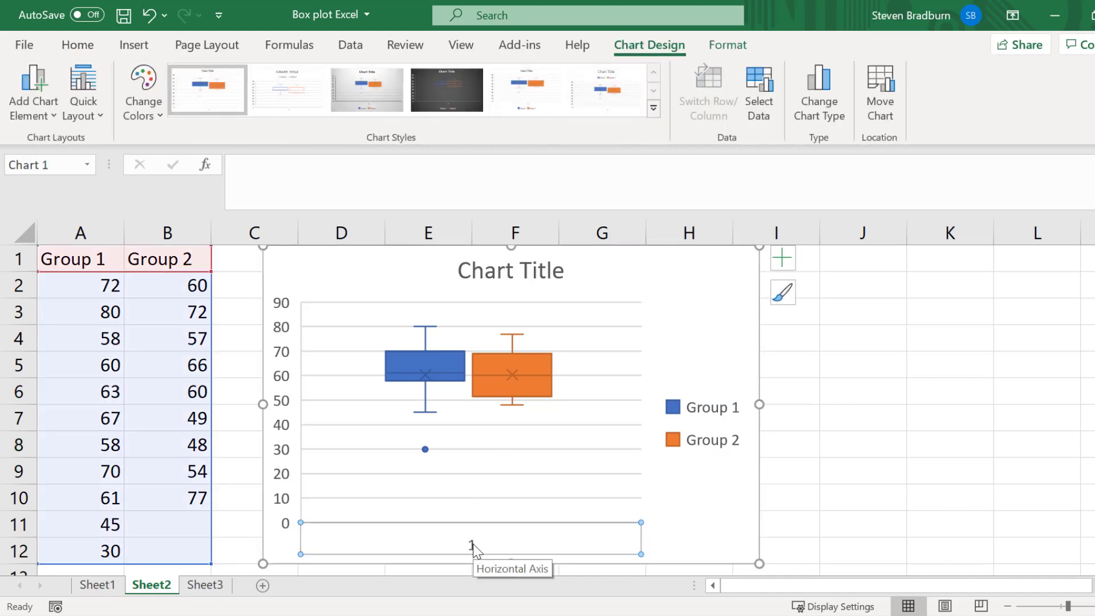
{"action": "left_click", "coordinate": [791, 507]}
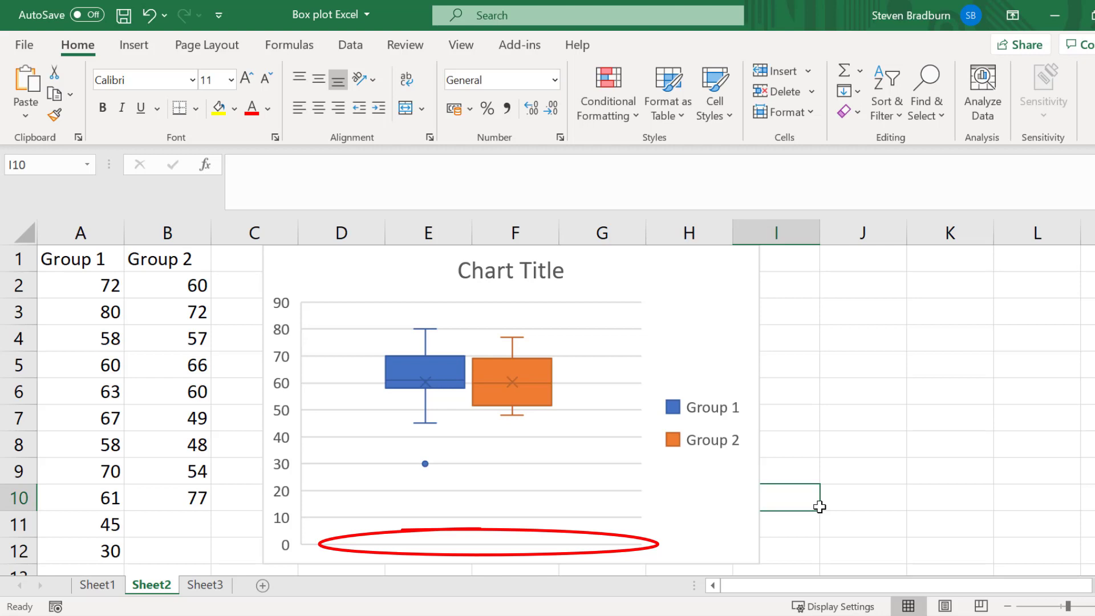
From Sheet3's stacked group-name and value columns, create a box plot labelled Group 1 and Group 2.
{"action": "left_click", "coordinate": [204, 585]}
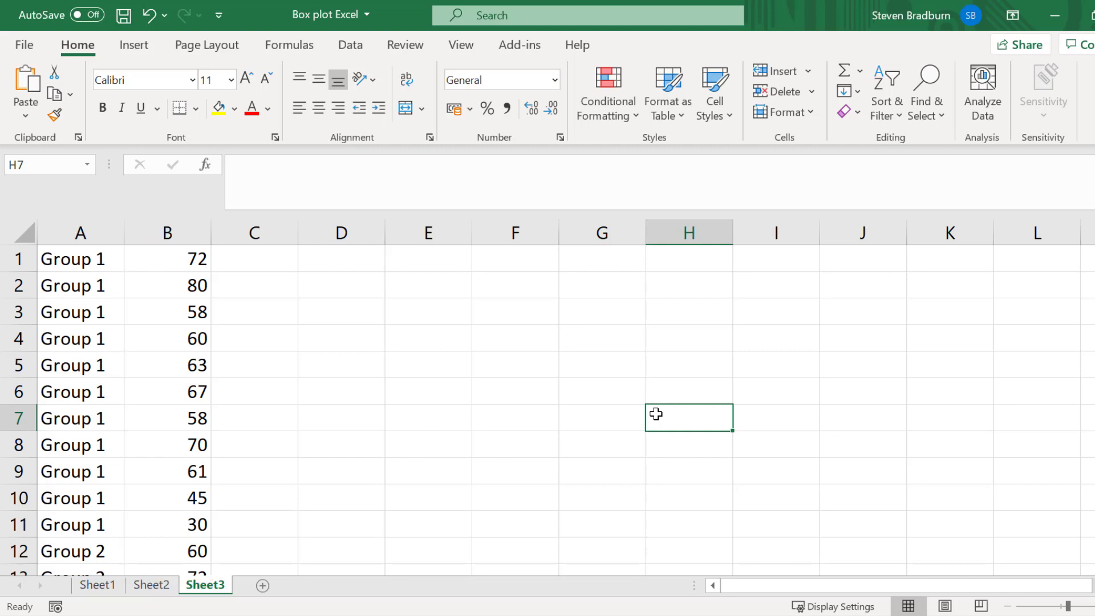
{"action": "scroll", "scroll_direction": "down", "scroll_amount": 3}
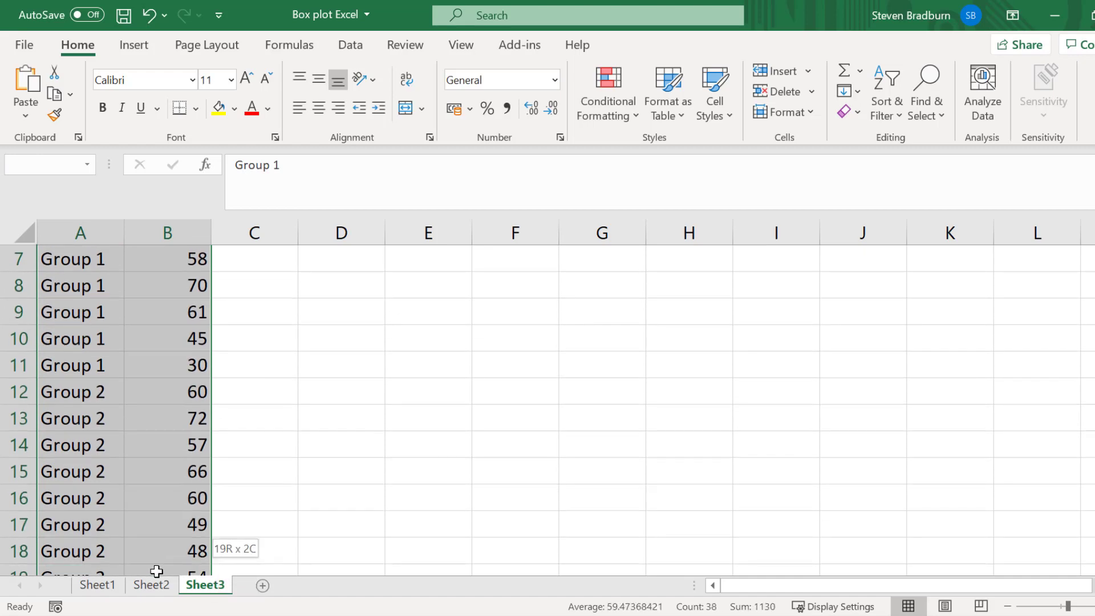
{"action": "left_click", "coordinate": [132, 45]}
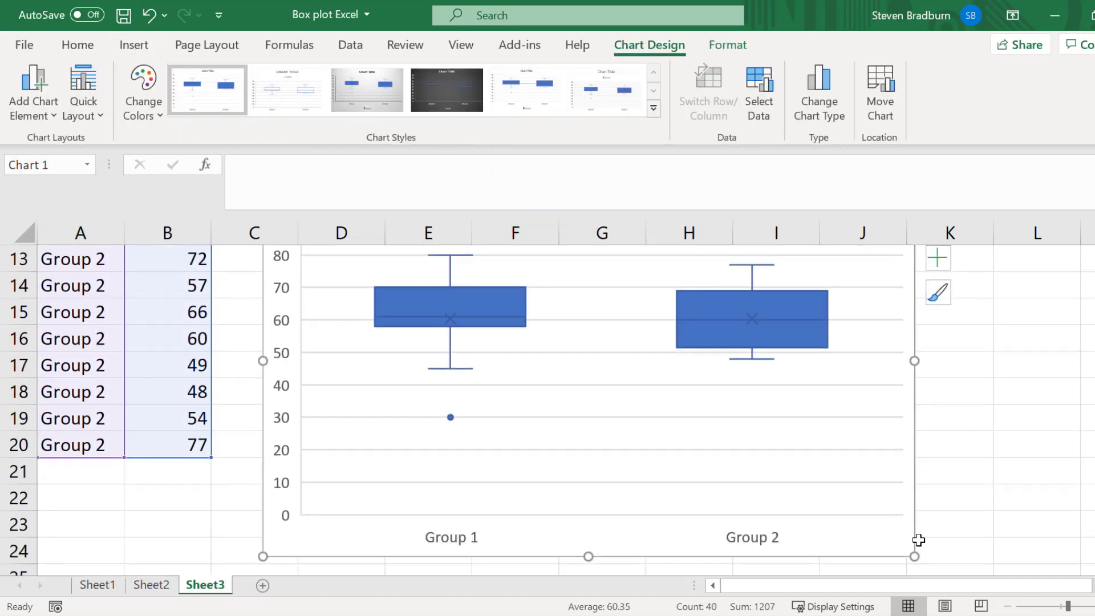
{"action": "left_click", "coordinate": [862, 471]}
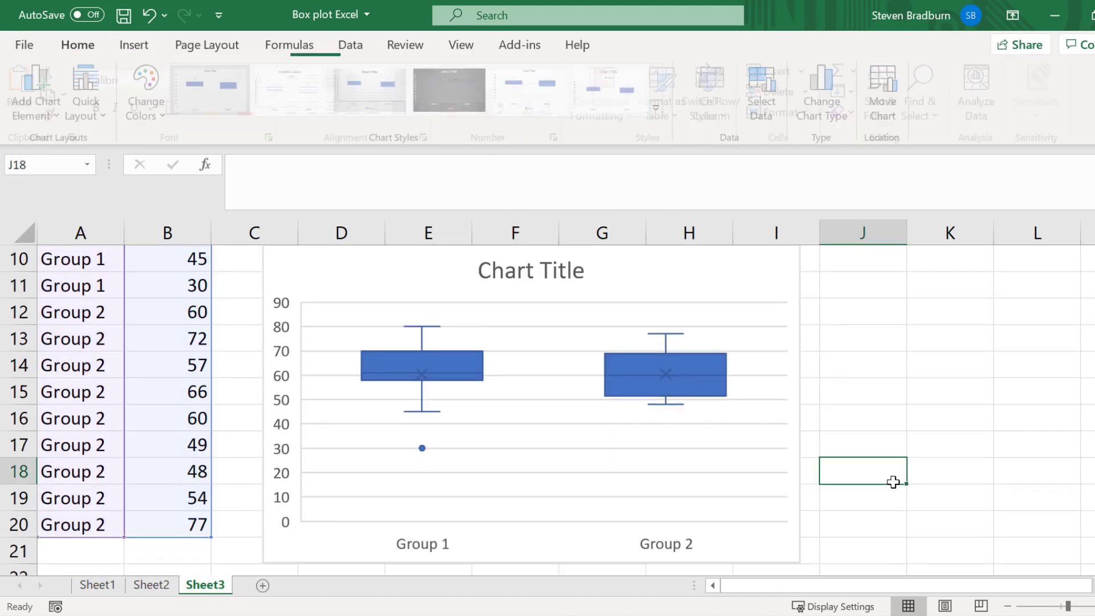